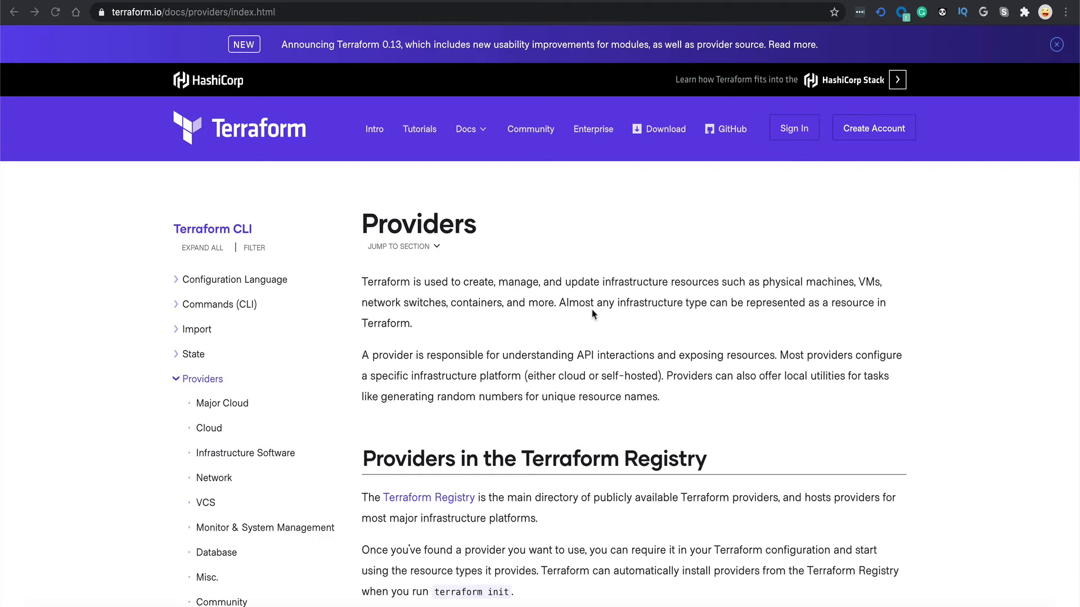
pyautogui.moveTo(472, 297)
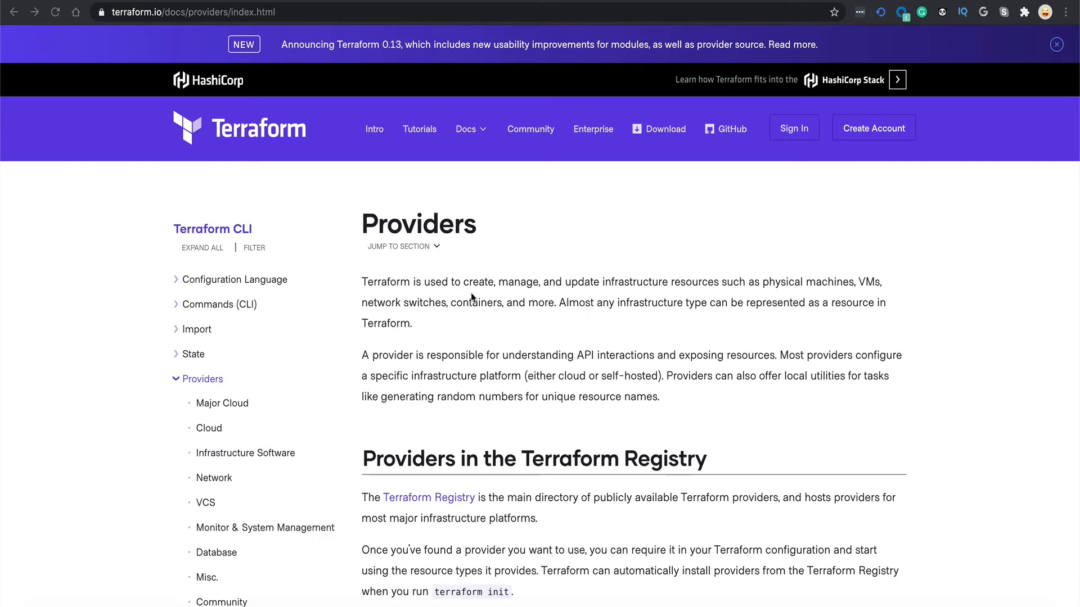
pyautogui.moveTo(365, 282)
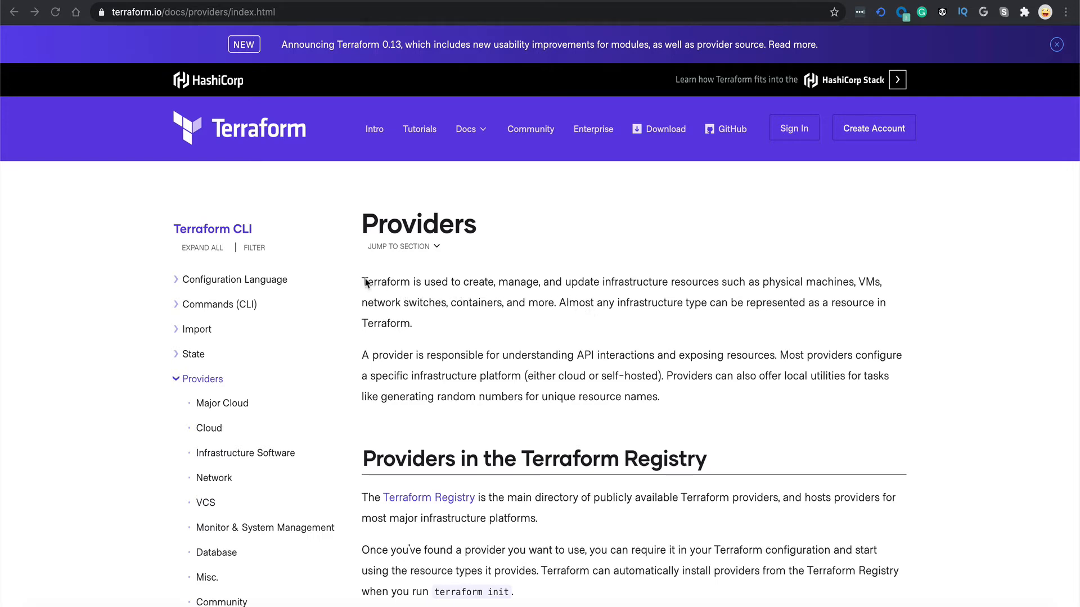
pyautogui.moveTo(438, 293)
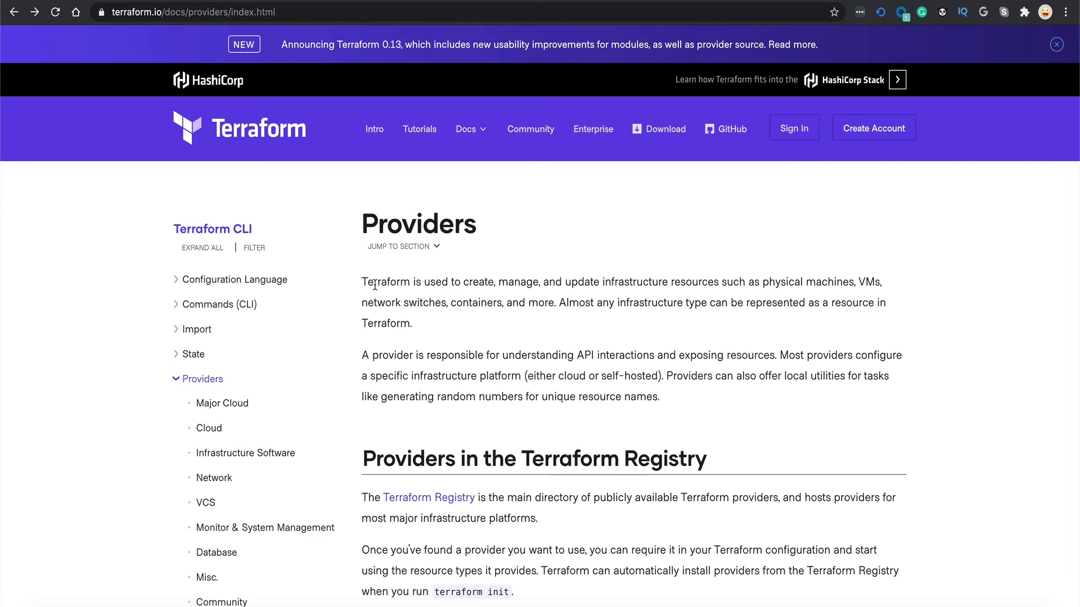
pyautogui.moveTo(501, 352)
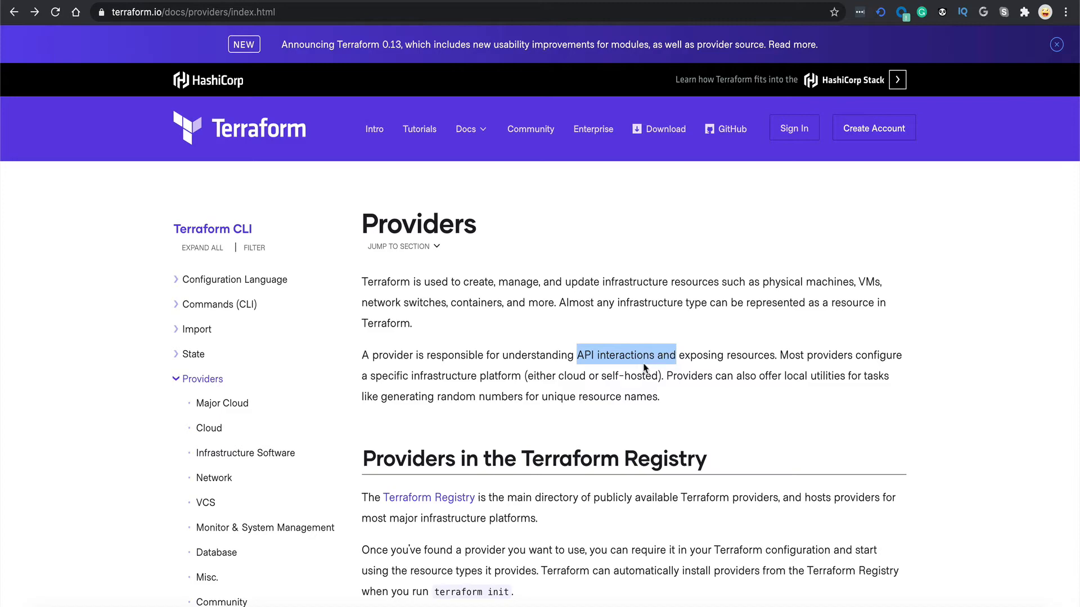
# Scroll the Providers page down to the alphabetical list with AWS and Azure
pyautogui.scroll(-3)
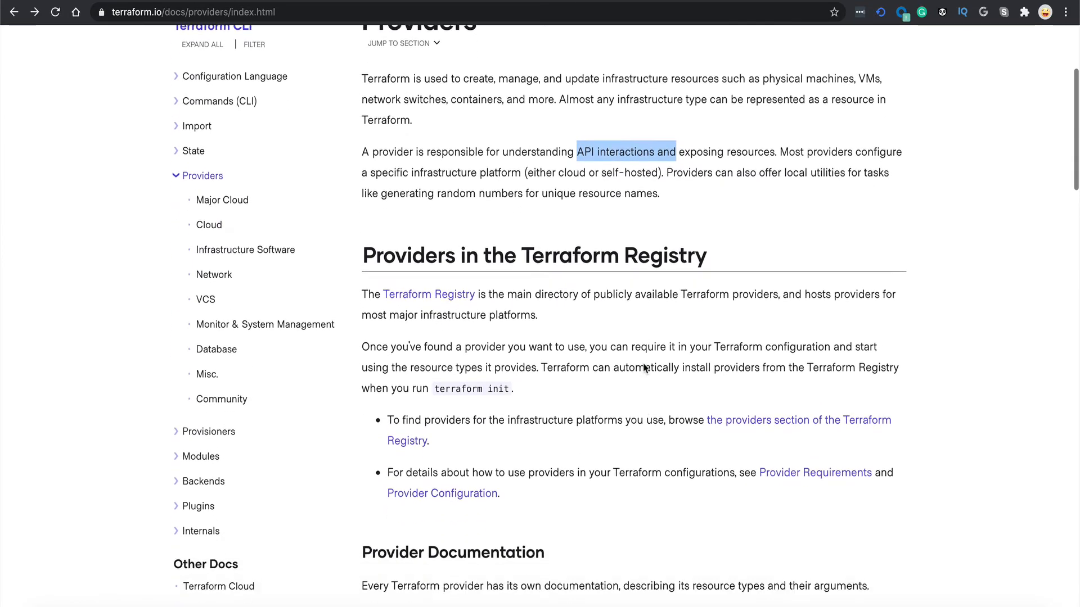
pyautogui.scroll(-3)
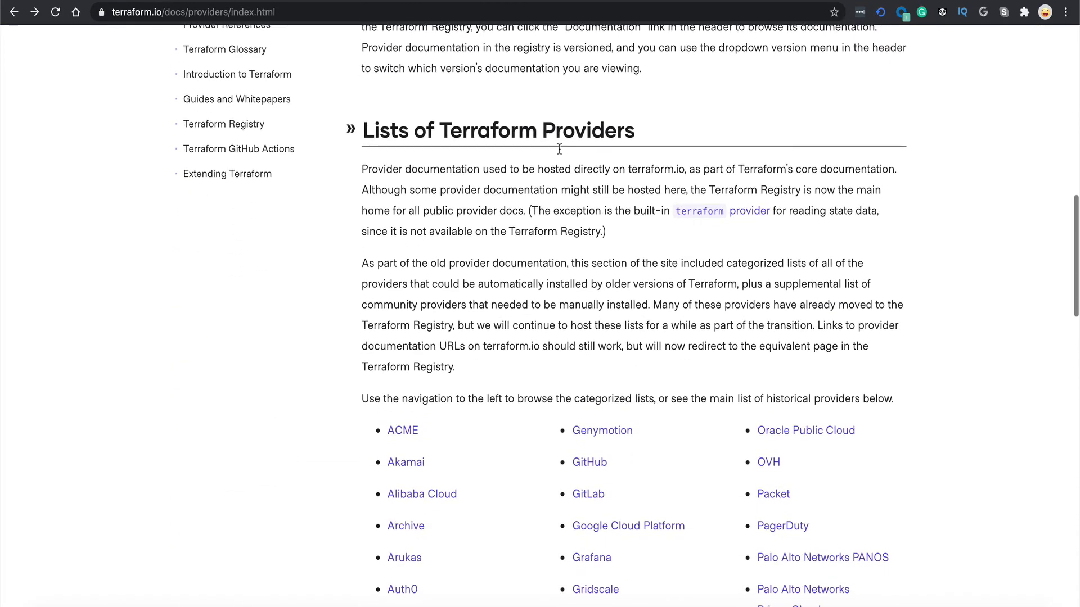
pyautogui.scroll(-3)
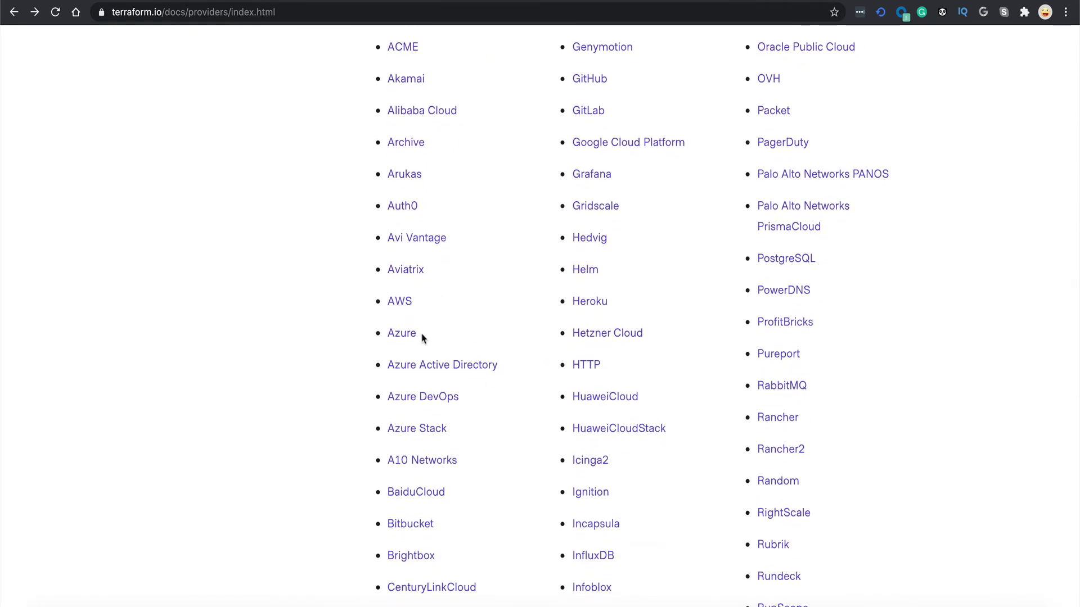
pyautogui.moveTo(518, 212)
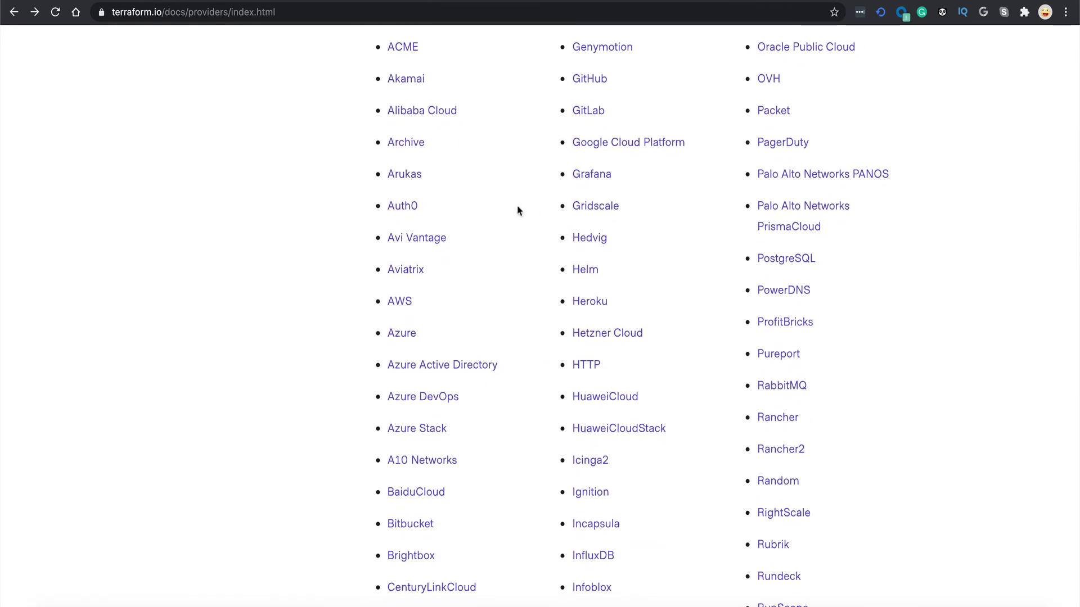
pyautogui.scroll(-3)
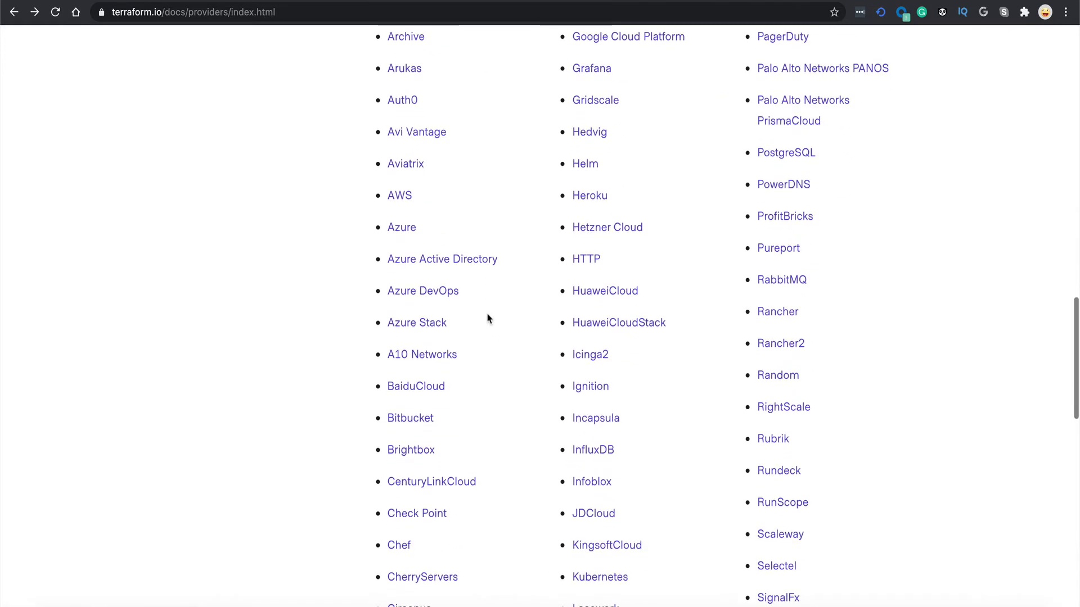
pyautogui.scroll(3)
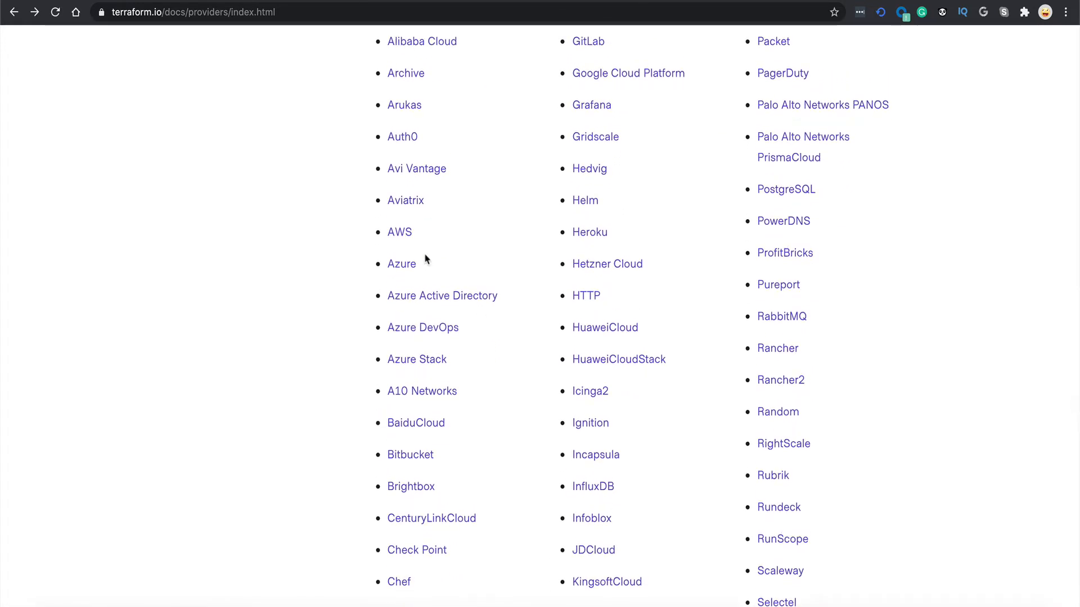
# Open the AWS provider documentation from the providers list
pyautogui.click(399, 232)
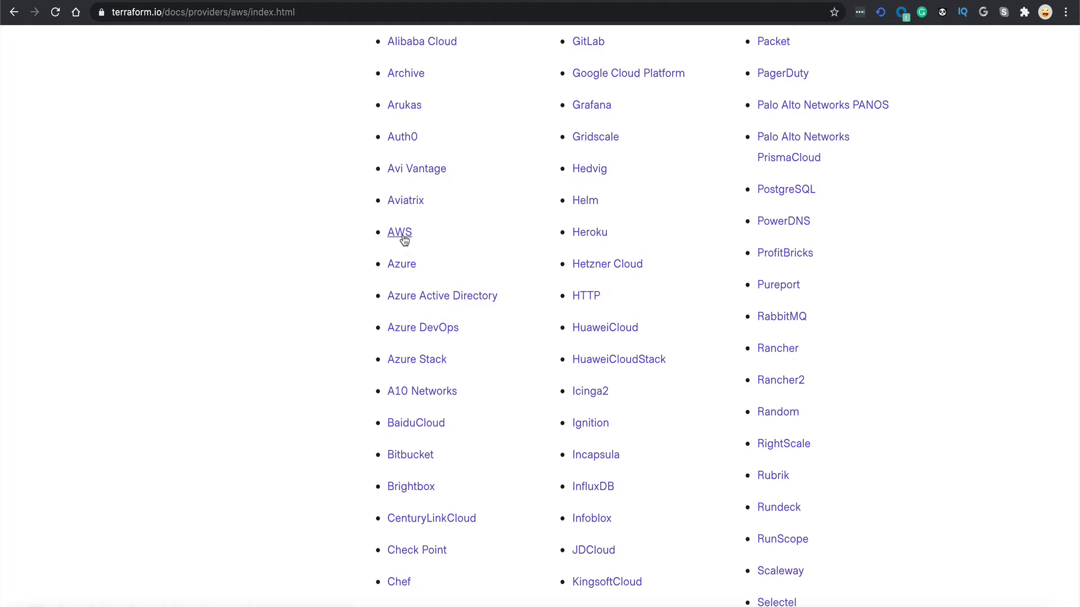
pyautogui.click(399, 232)
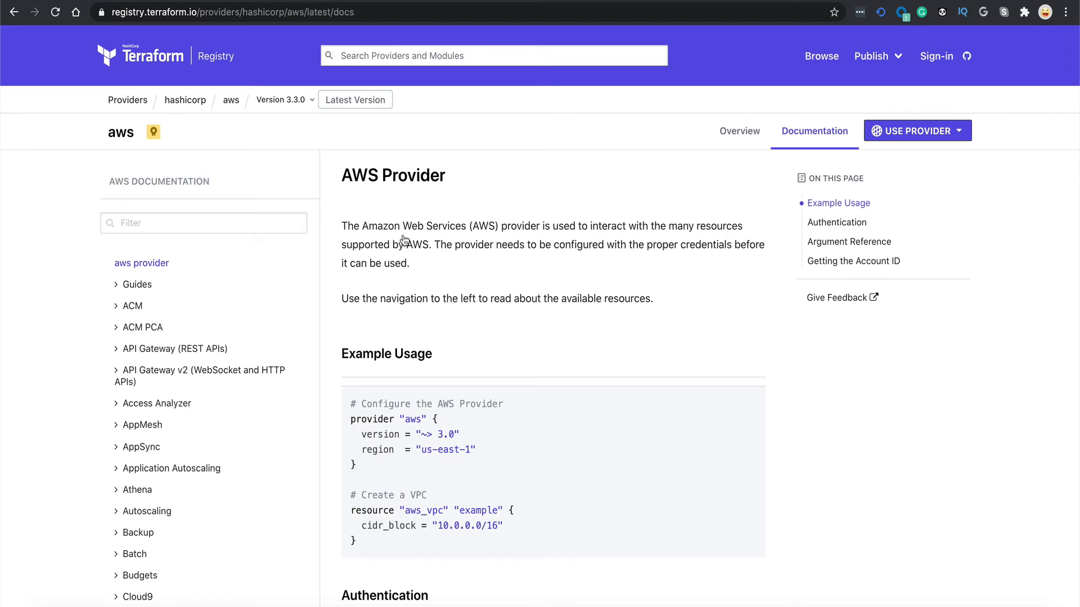
pyautogui.moveTo(355, 414)
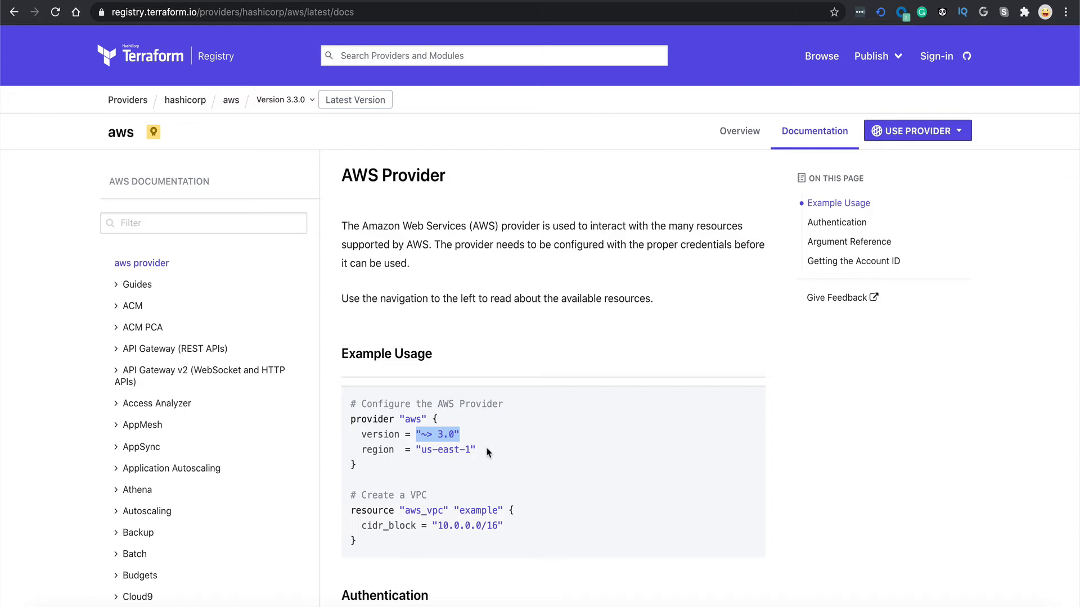
pyautogui.moveTo(283, 99)
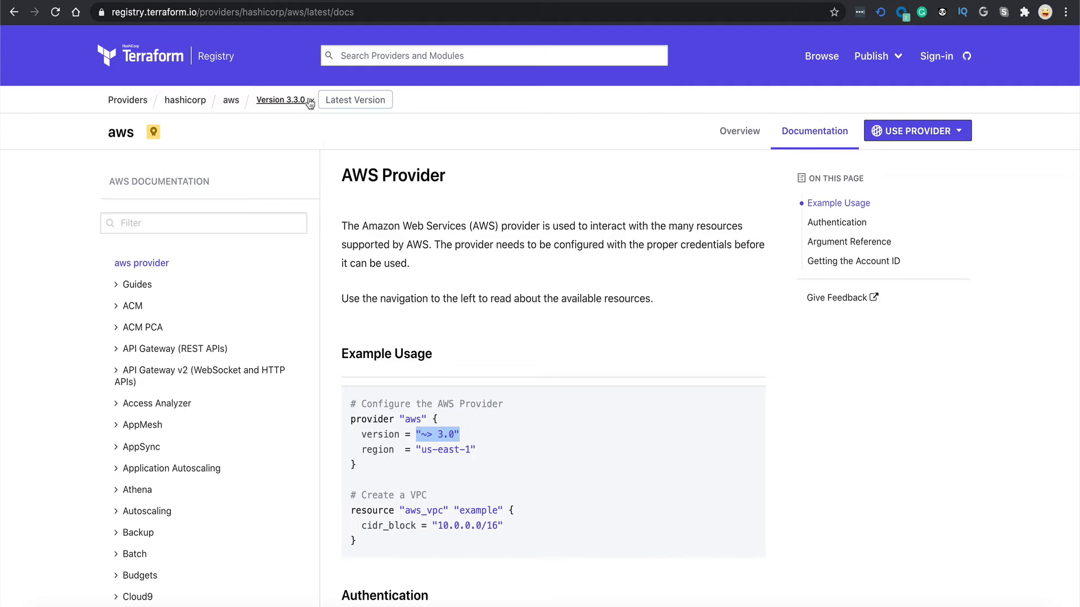
pyautogui.moveTo(485, 453)
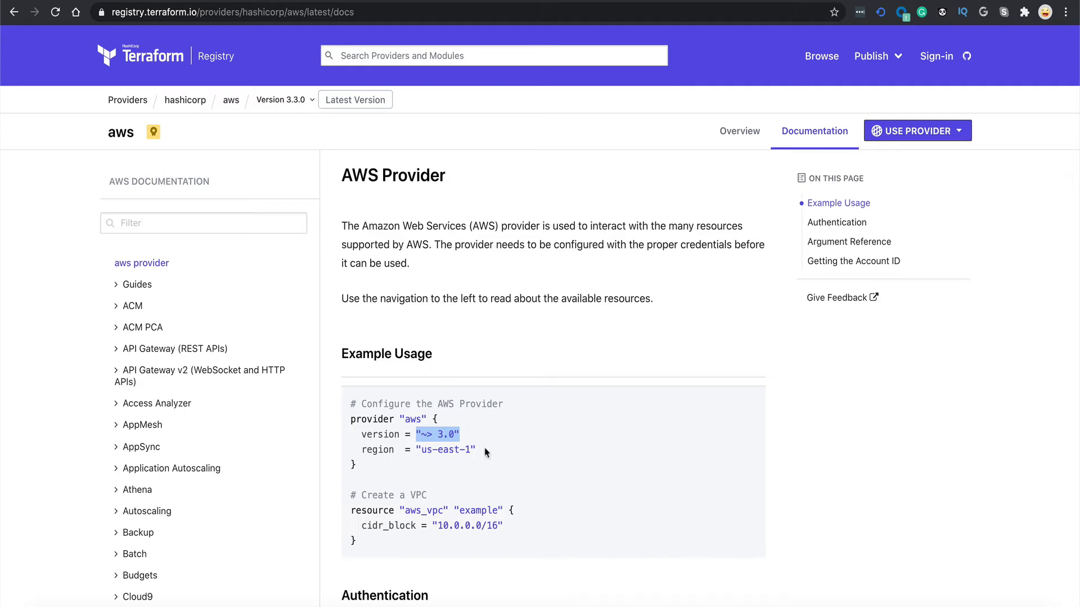
pyautogui.moveTo(459, 374)
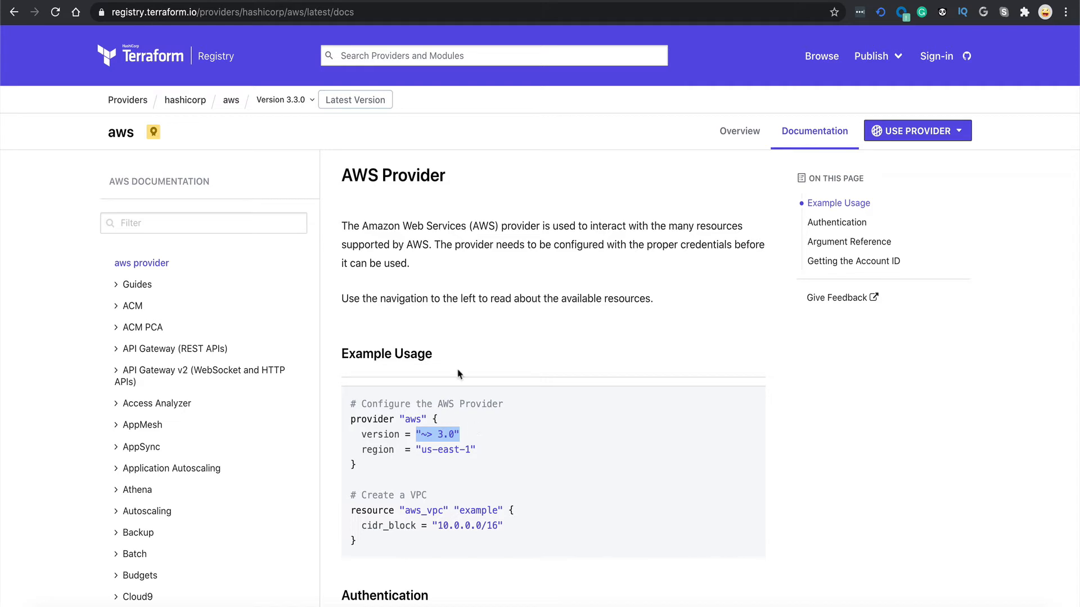
# Review the AWS provider Version dropdown up to 3.3.0, then move to the terminal
pyautogui.click(282, 99)
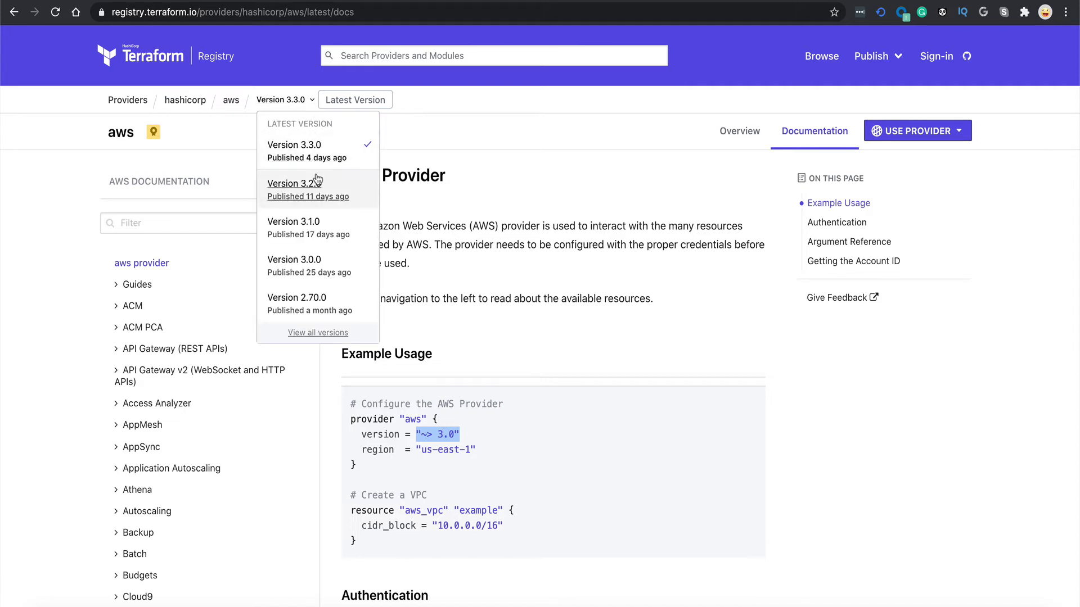
pyautogui.moveTo(648, 156)
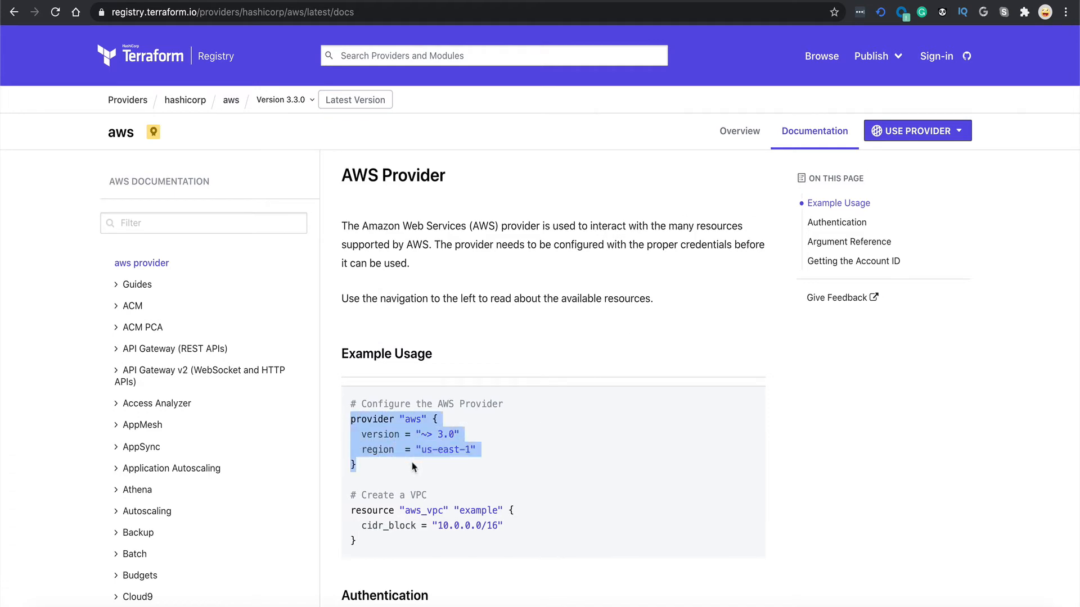
pyautogui.click(423, 451)
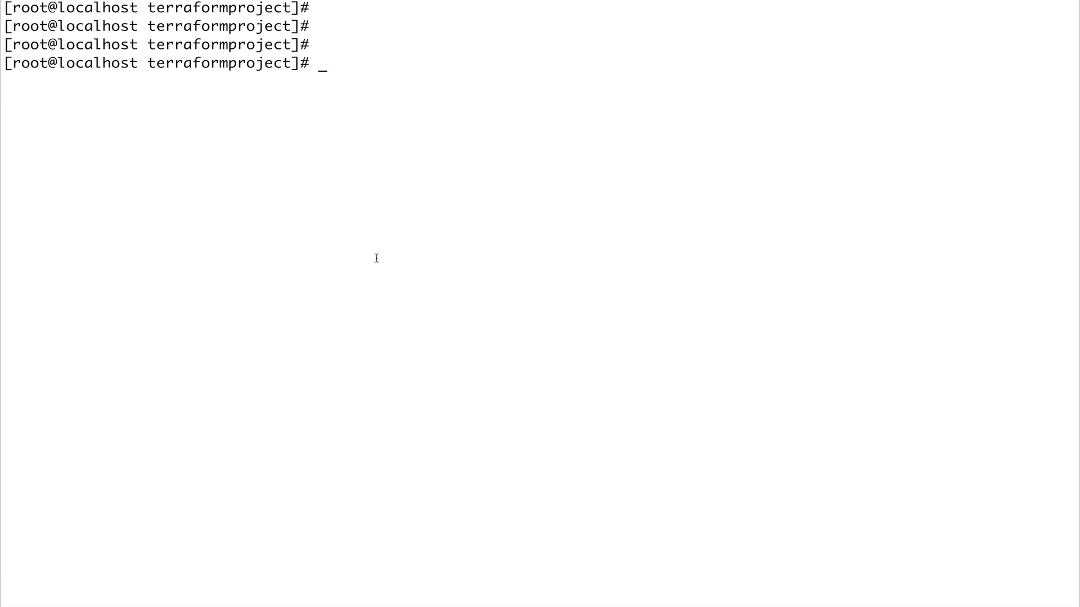
pyautogui.moveTo(350, 209)
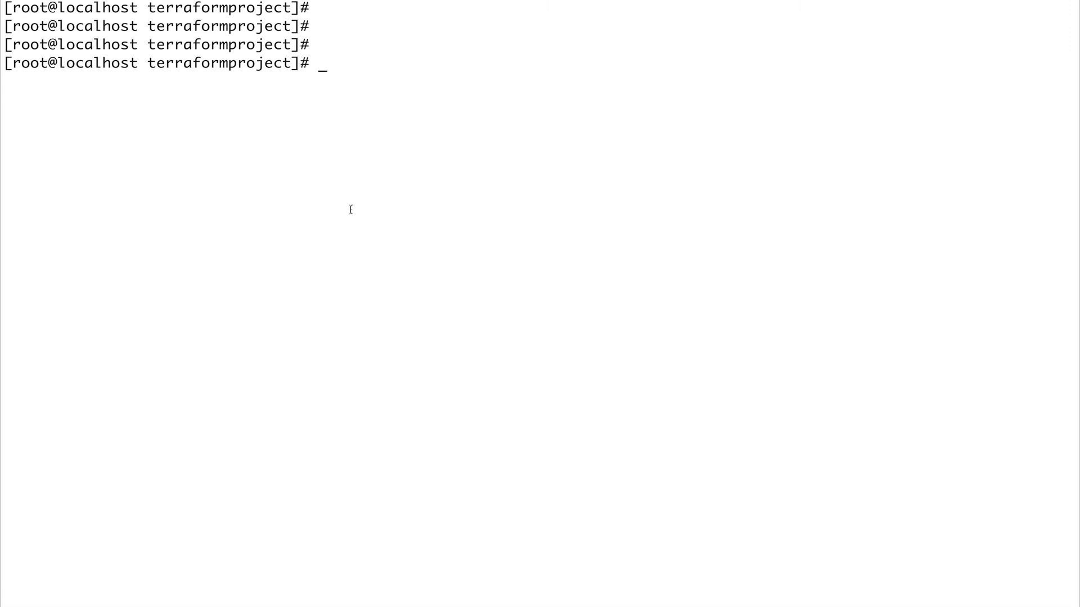
# List the terraformproject folder with ls -lrt, showing only providers.tf
pyautogui.write('ls -lrt')
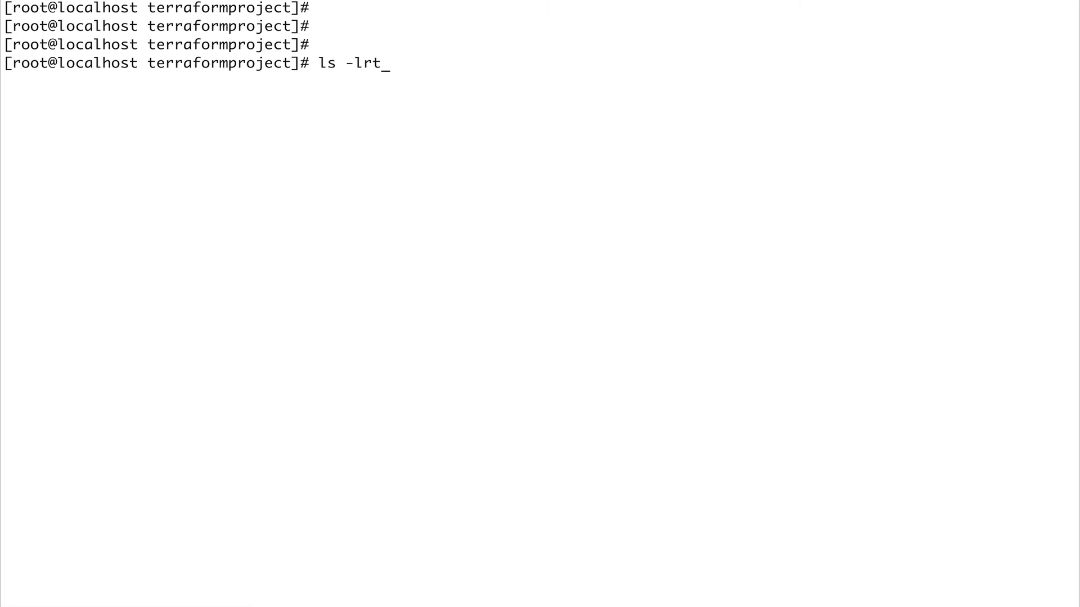
pyautogui.press('Return')
pyautogui.write('cat providers.tf')
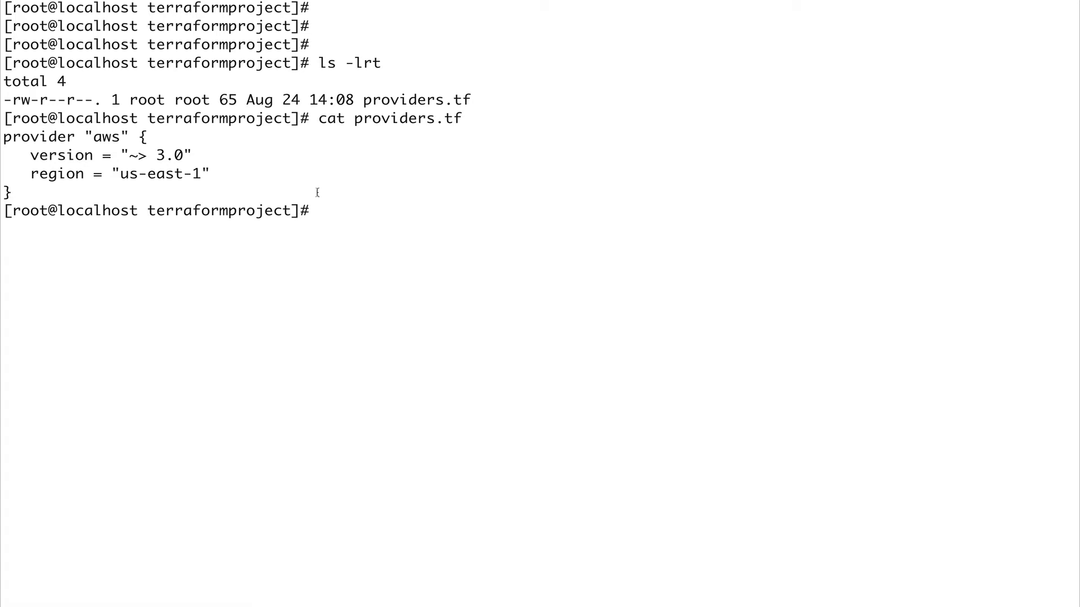
# Run terraform init to fetch hashicorp/aws v3.3.0, highlight the provider block, and clear the screen
pyautogui.write('terraform init')
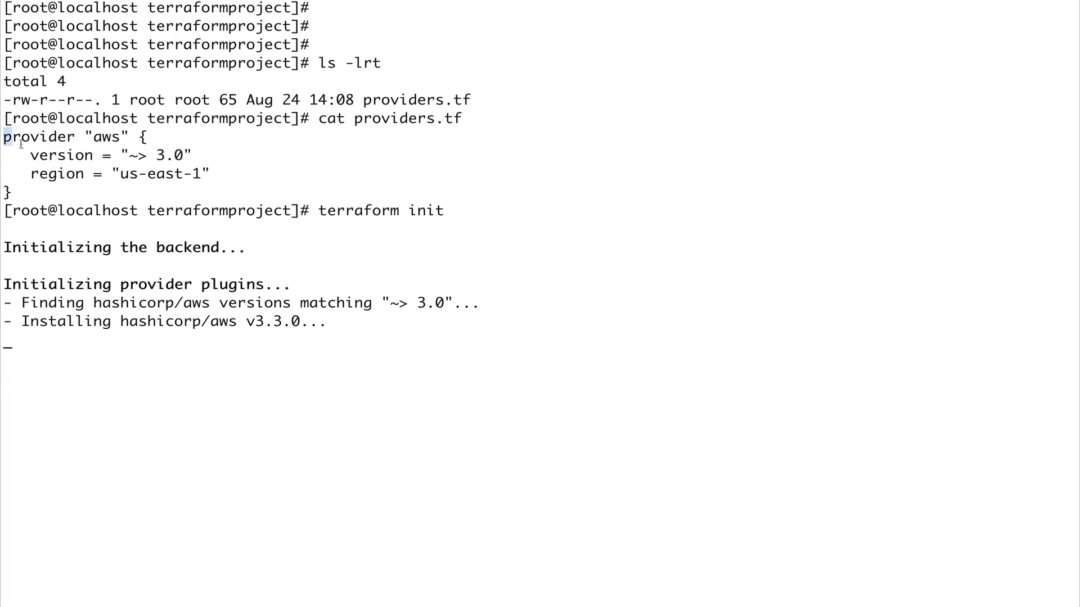
pyautogui.moveTo(3, 136); pyautogui.dragTo(51, 190)
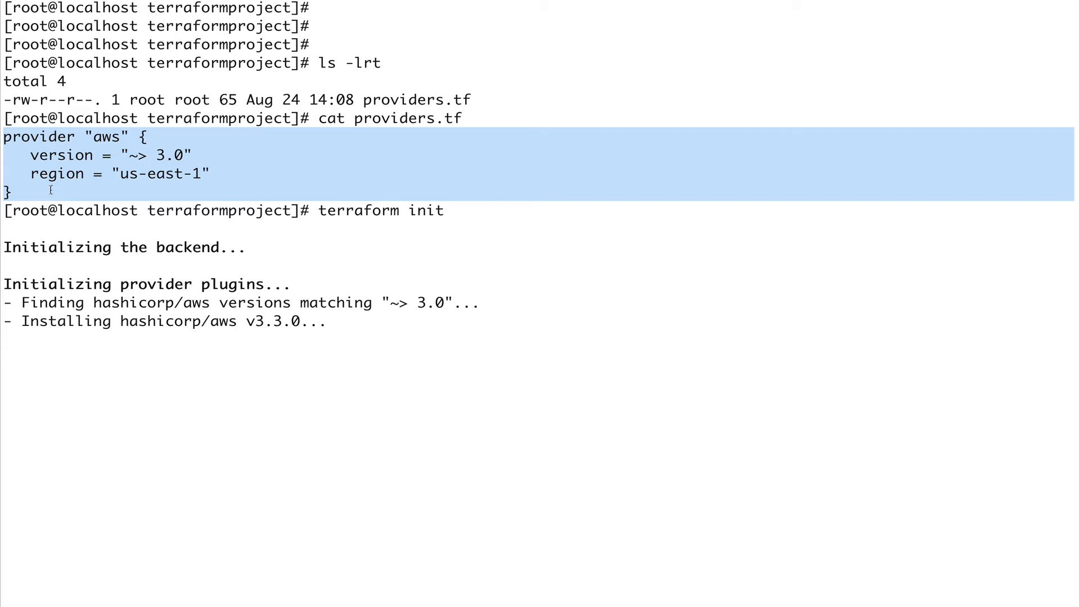
pyautogui.click(260, 263)
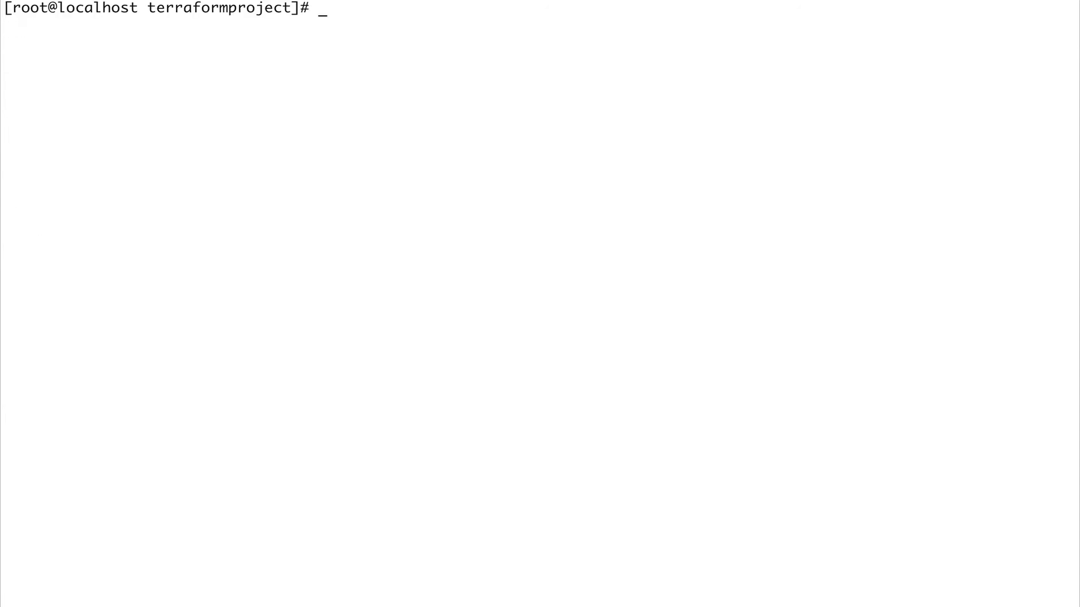
# Reopen providers.tf in vi and start a provide "gcp" { block with an empty body line
pyautogui.press('Return')
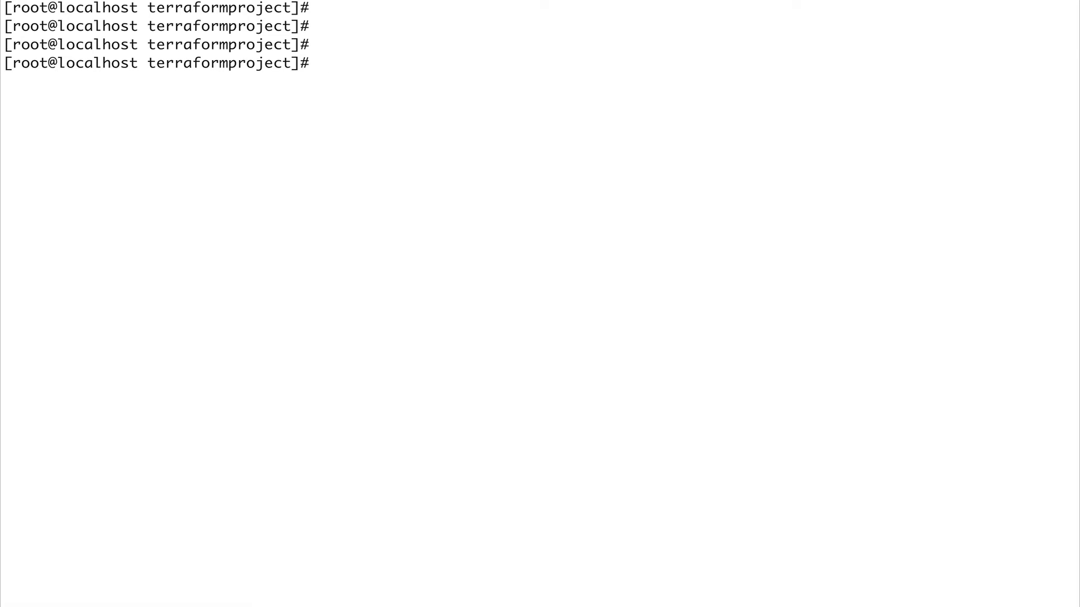
pyautogui.write('vi')
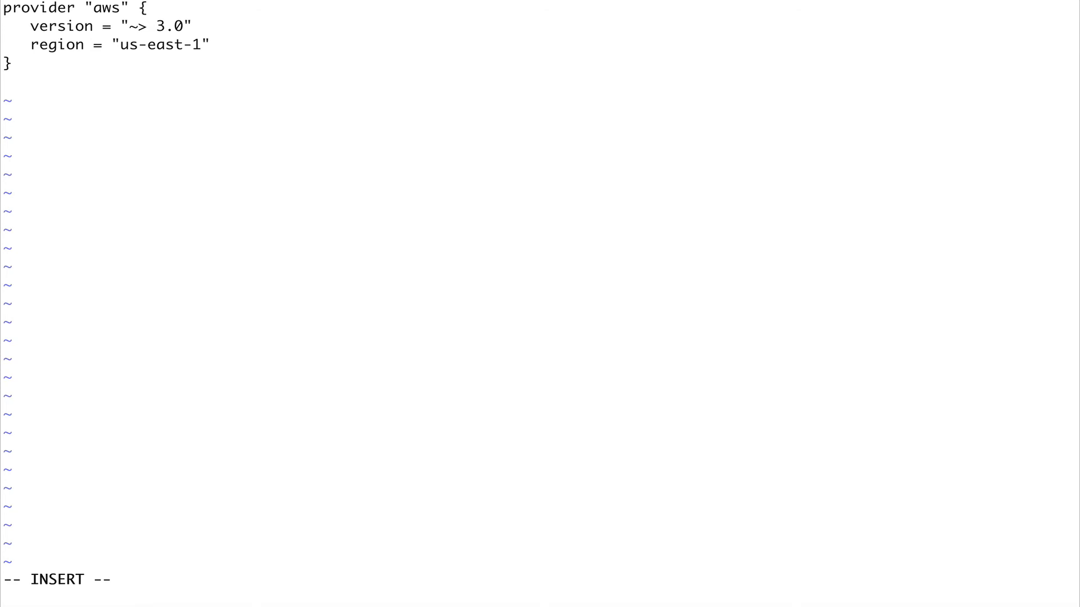
pyautogui.write('provide')
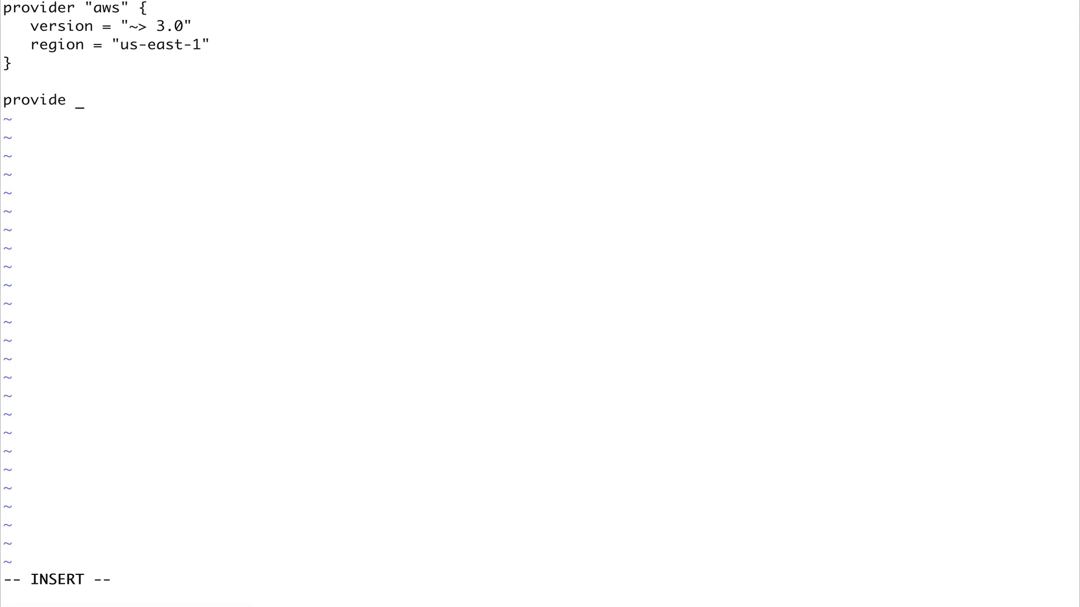
pyautogui.write('"gcp')
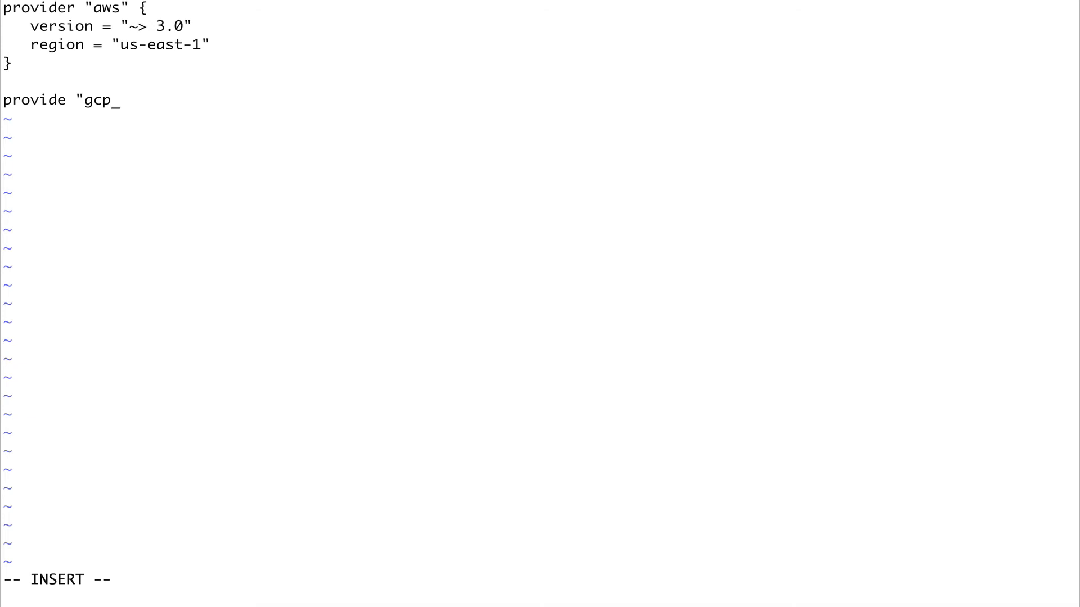
pyautogui.write('"')
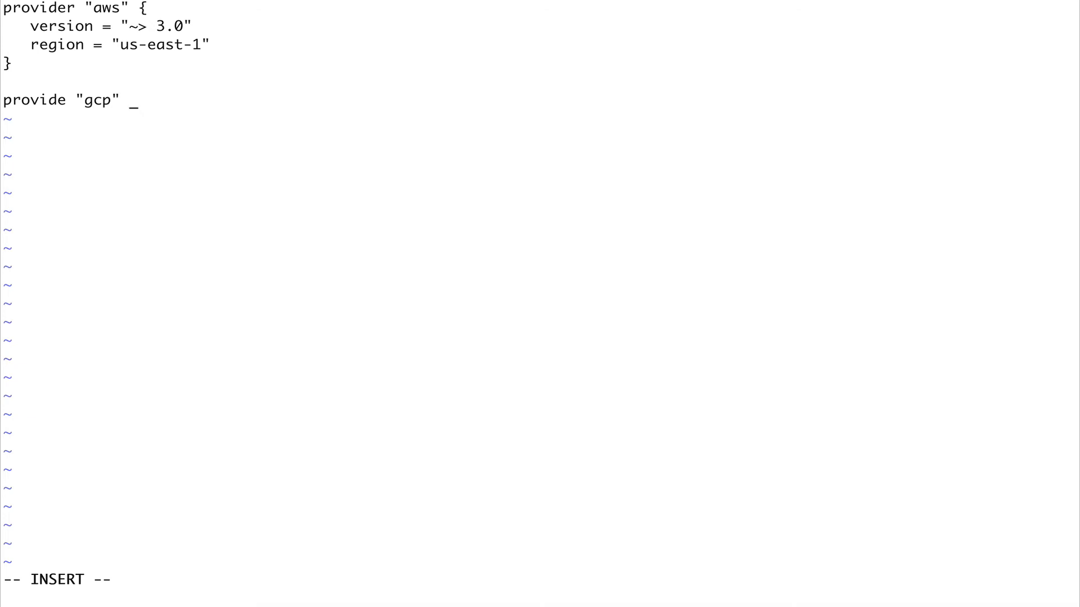
pyautogui.write('{')
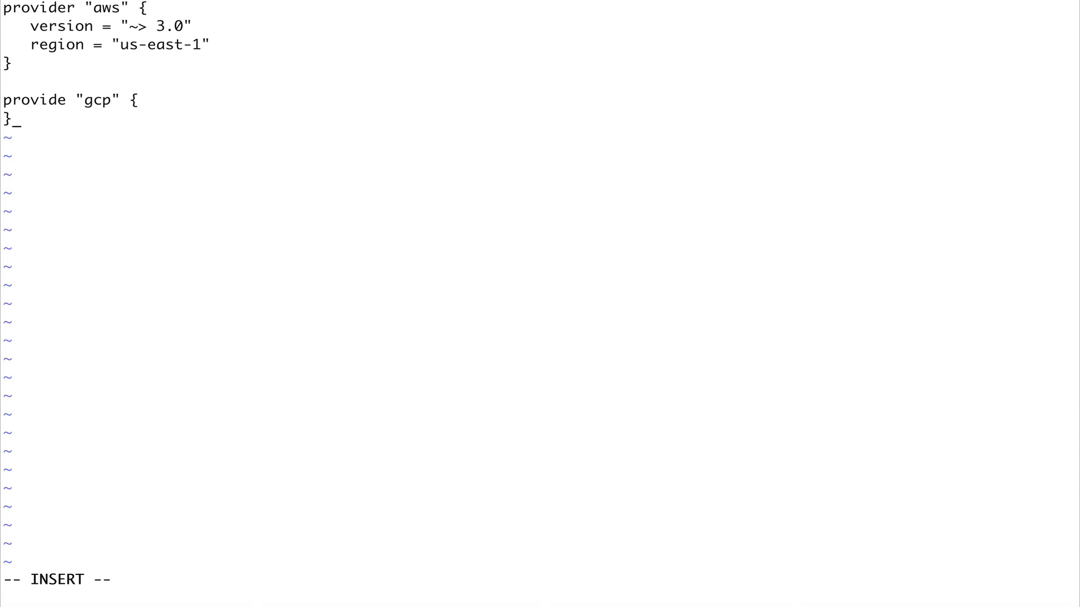
pyautogui.press('Backspace')
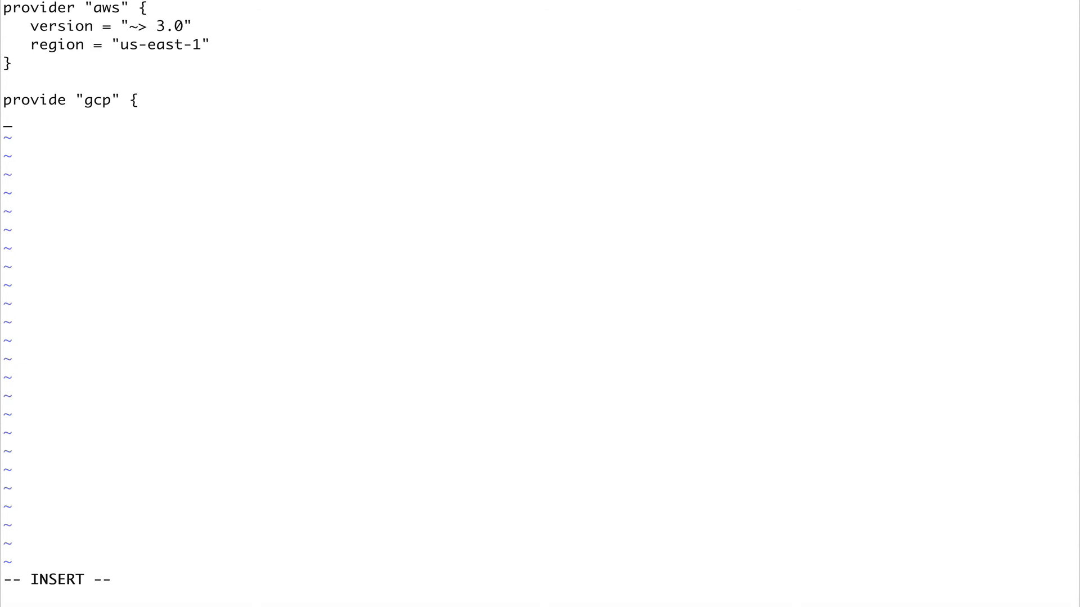
pyautogui.moveTo(393, 187)
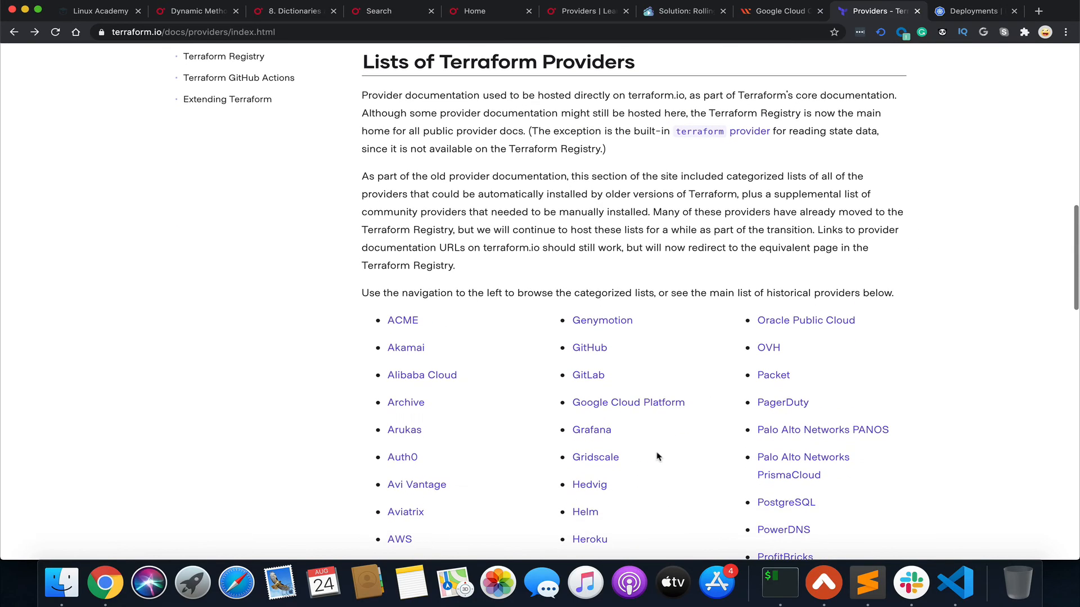
# Open the Google Cloud Platform provider documentation page
pyautogui.click(628, 402)
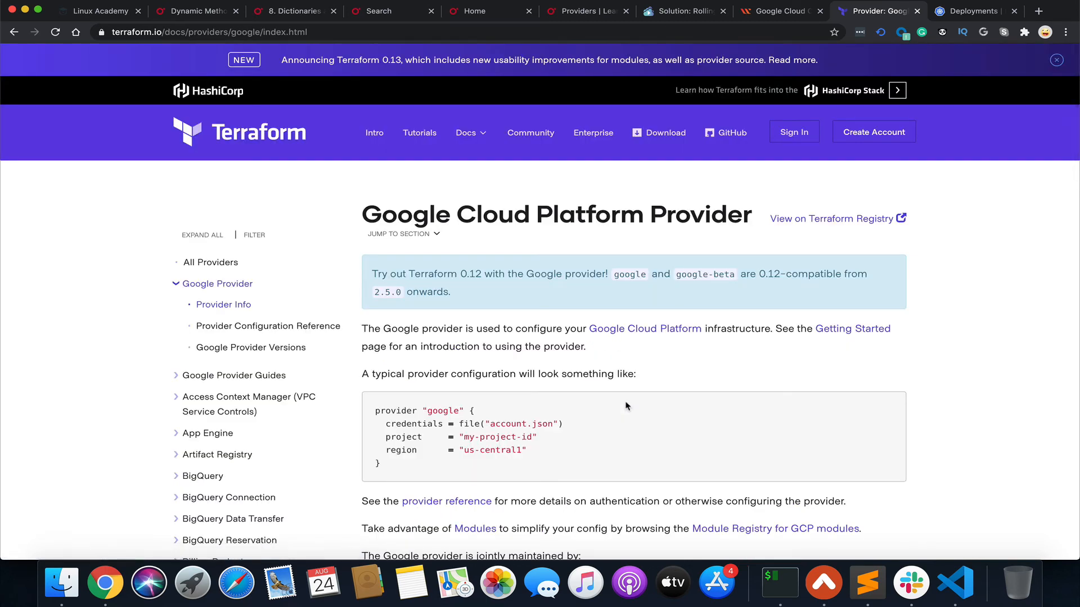
pyautogui.moveTo(472, 408)
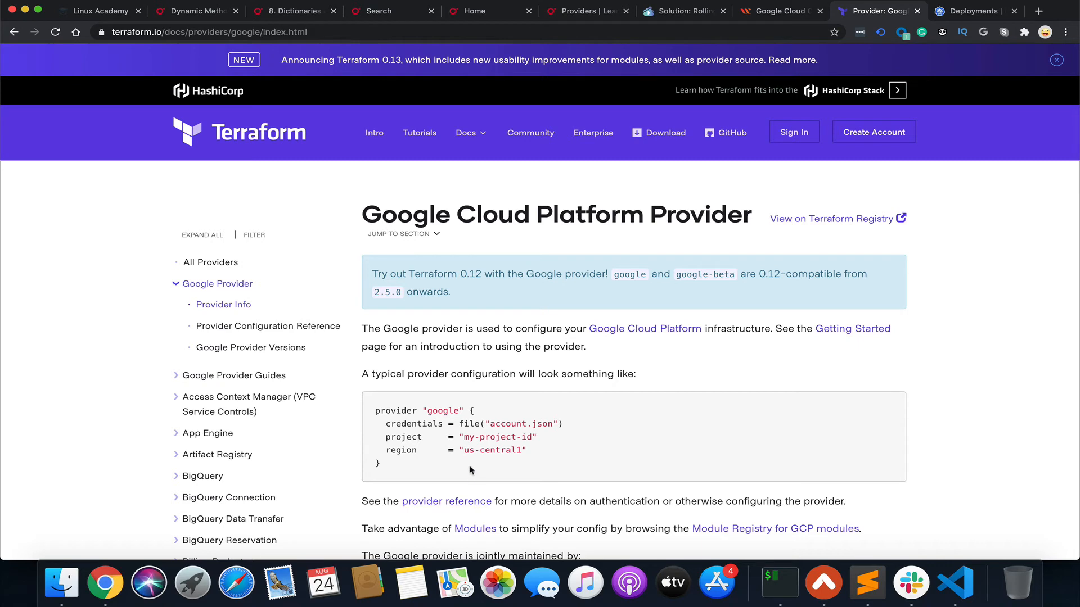
pyautogui.moveTo(512, 451)
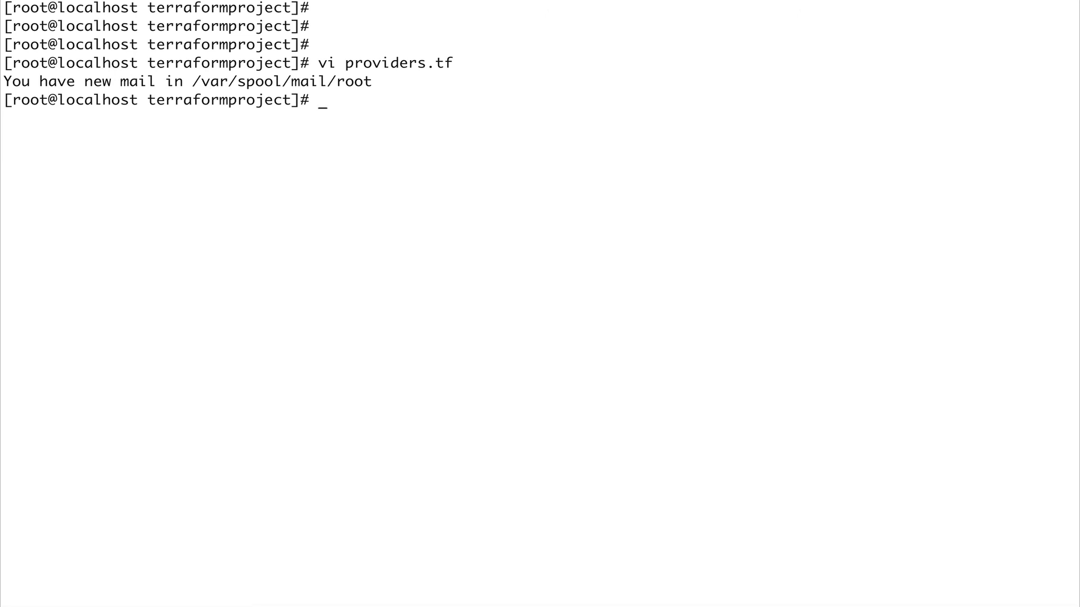
# Run terraform init to install hashicorp/google v3.35.0 alongside aws v3.3.0
pyautogui.write('terraform in')
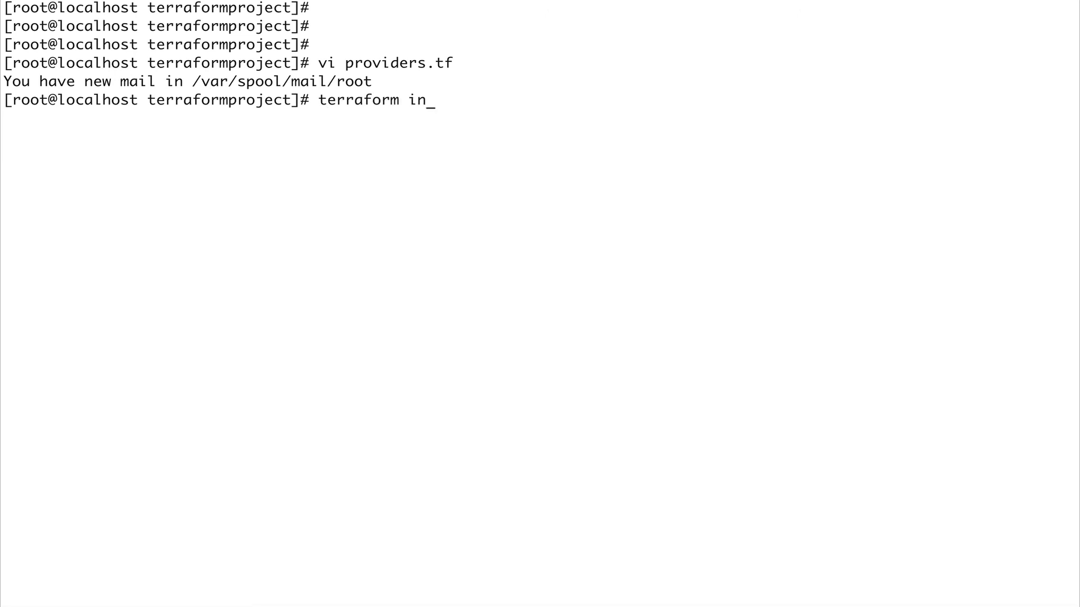
pyautogui.press('Return')
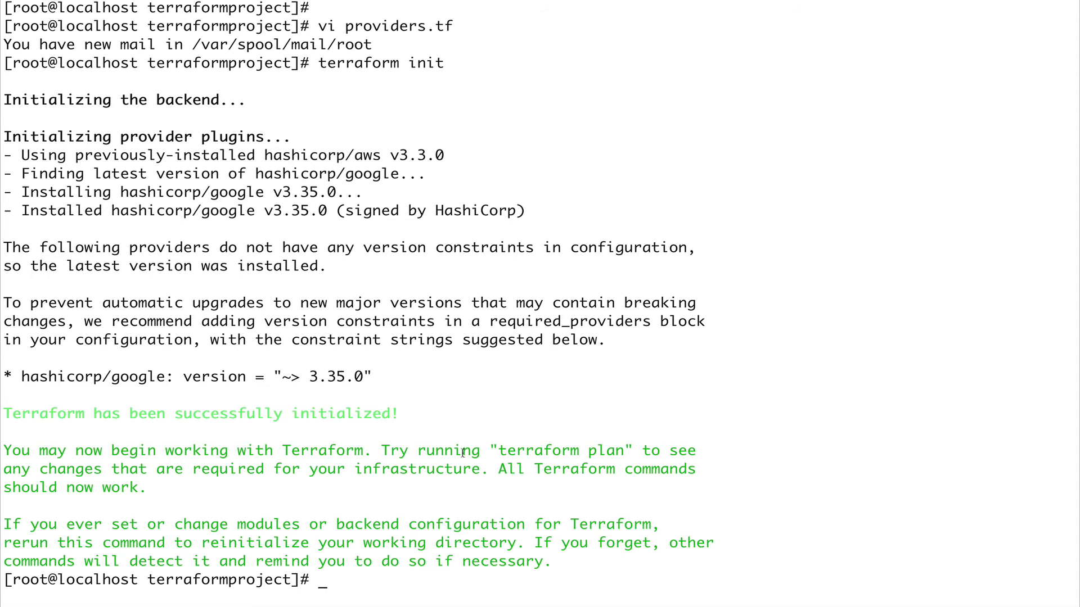
pyautogui.moveTo(423, 444)
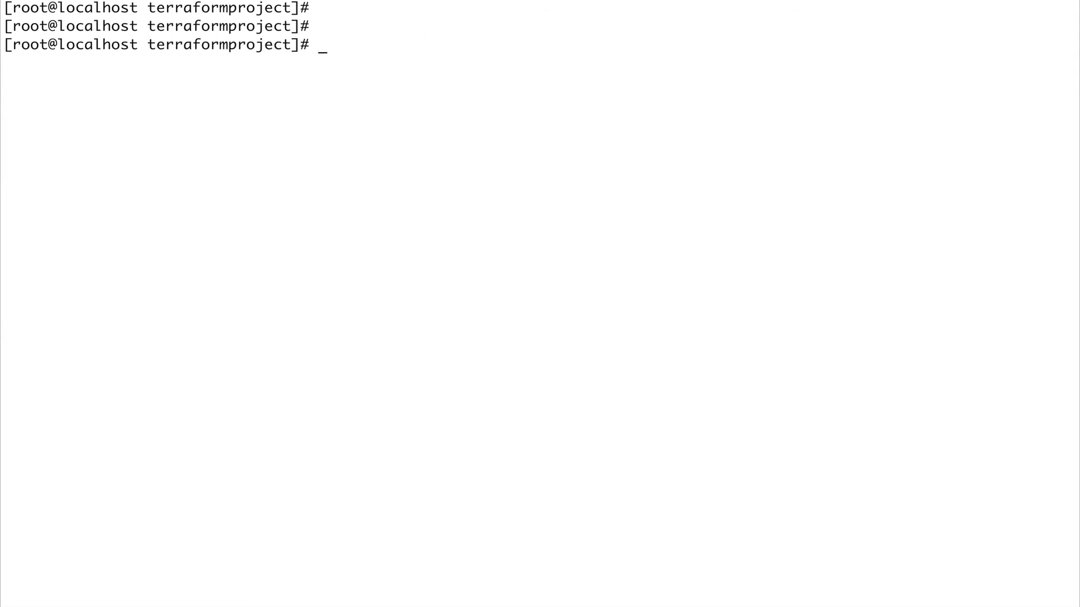
# Reopen providers.tf in vi for editing
pyautogui.write('vi')
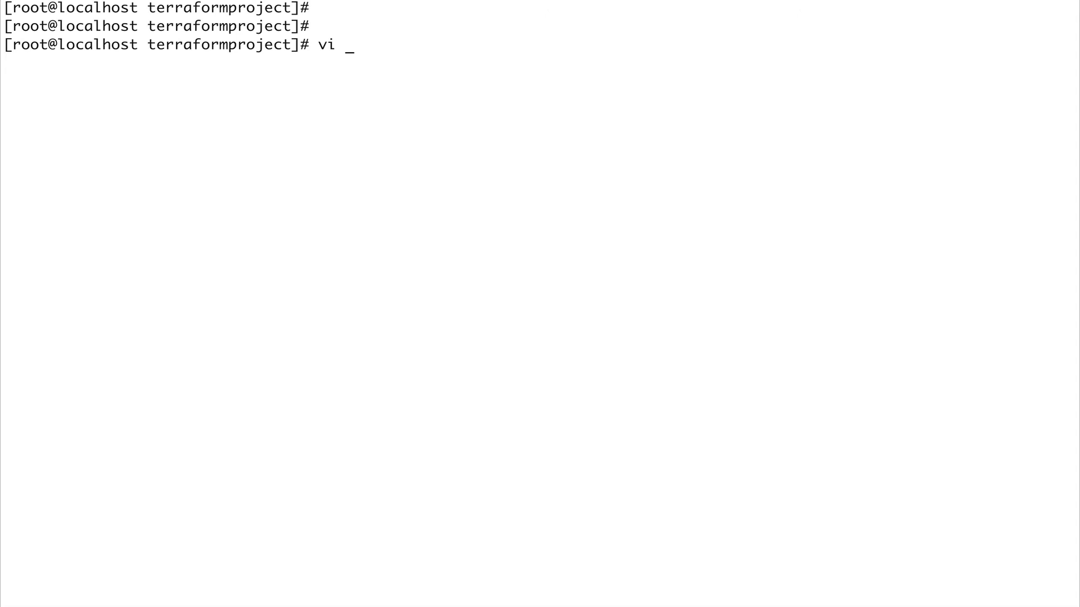
pyautogui.write('providers.tf')
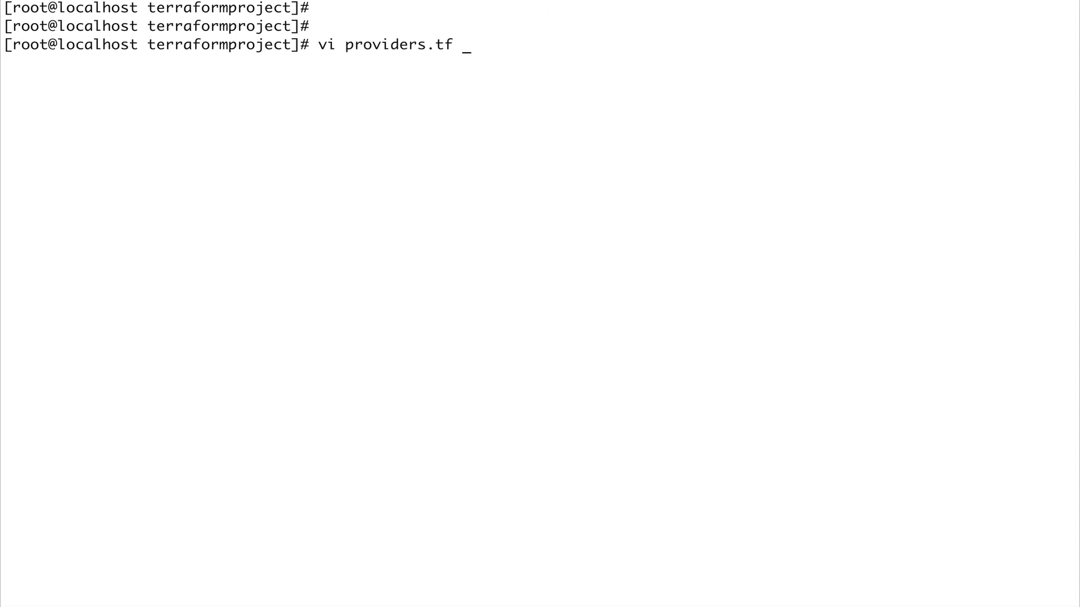
pyautogui.press('Return')
pyautogui.write('provider "')
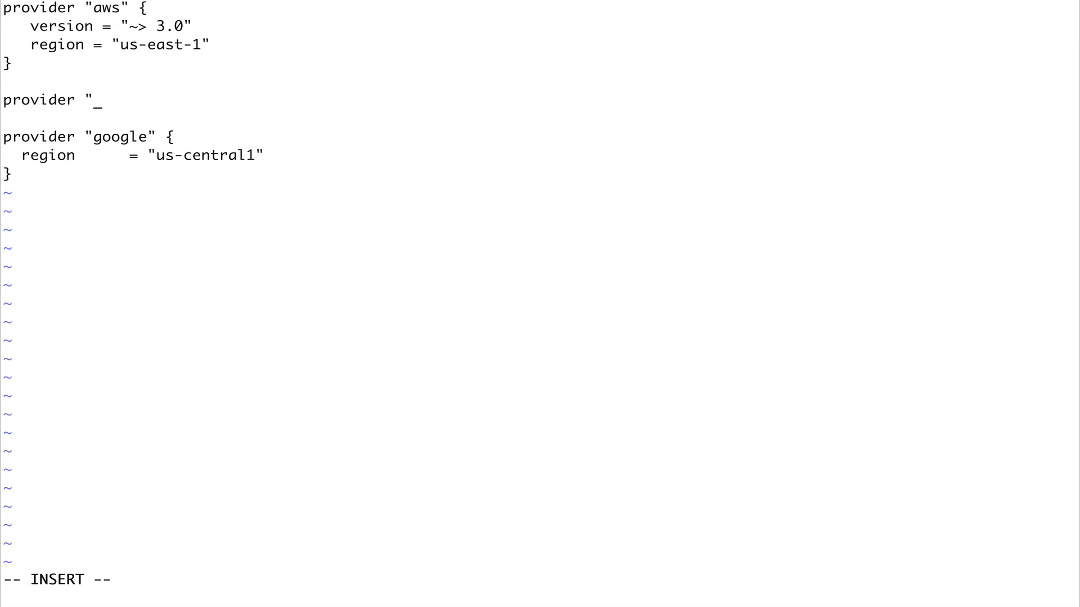
# Write the header line provider "aws" "virginia" { above the google block
pyautogui.write('aws"')
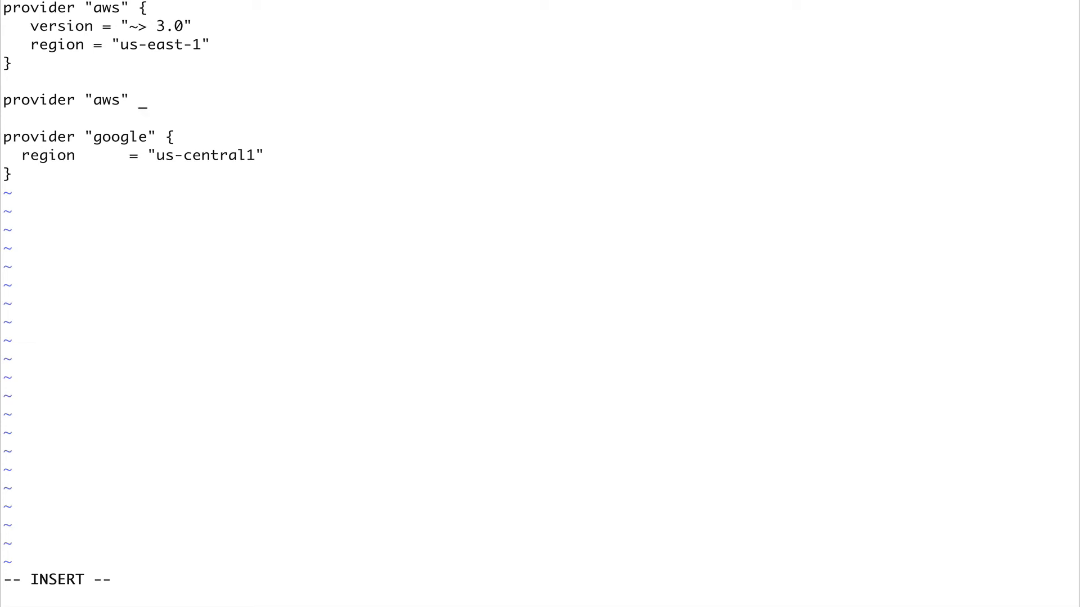
pyautogui.write('"')
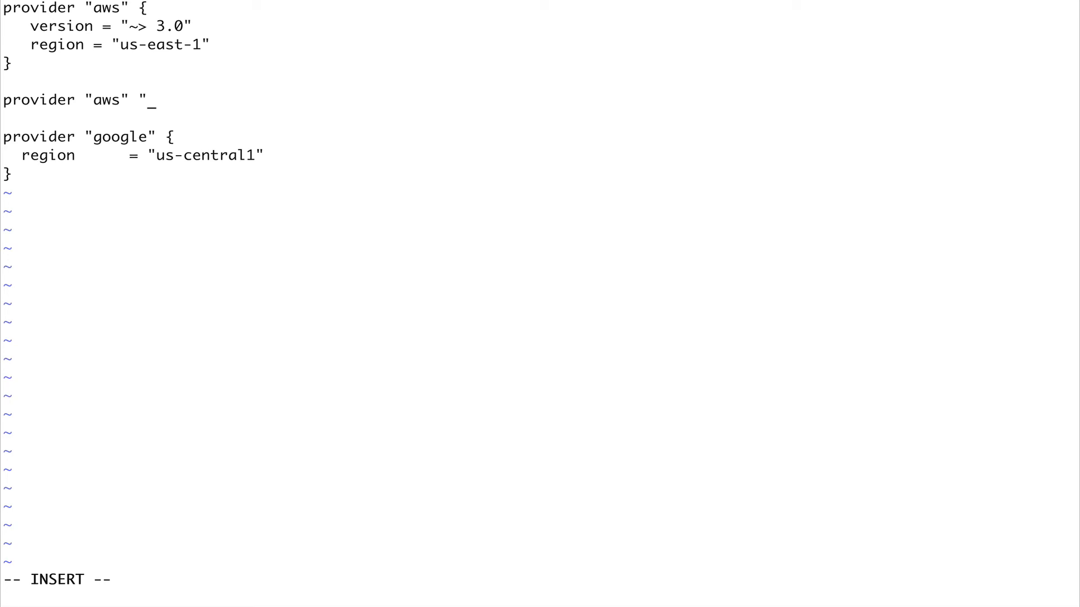
pyautogui.write('vir')
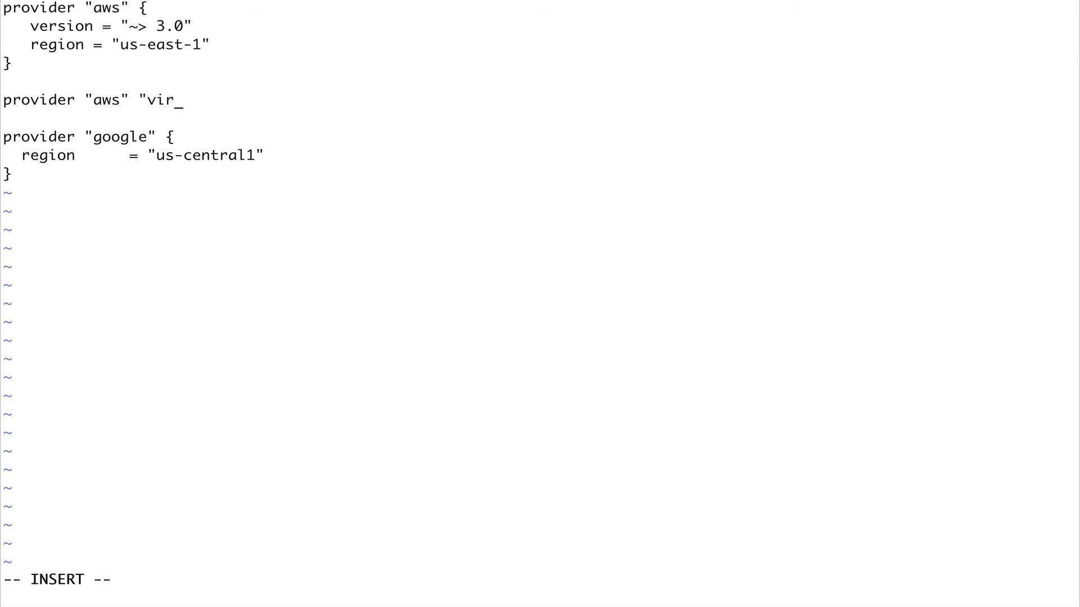
pyautogui.write('gina')
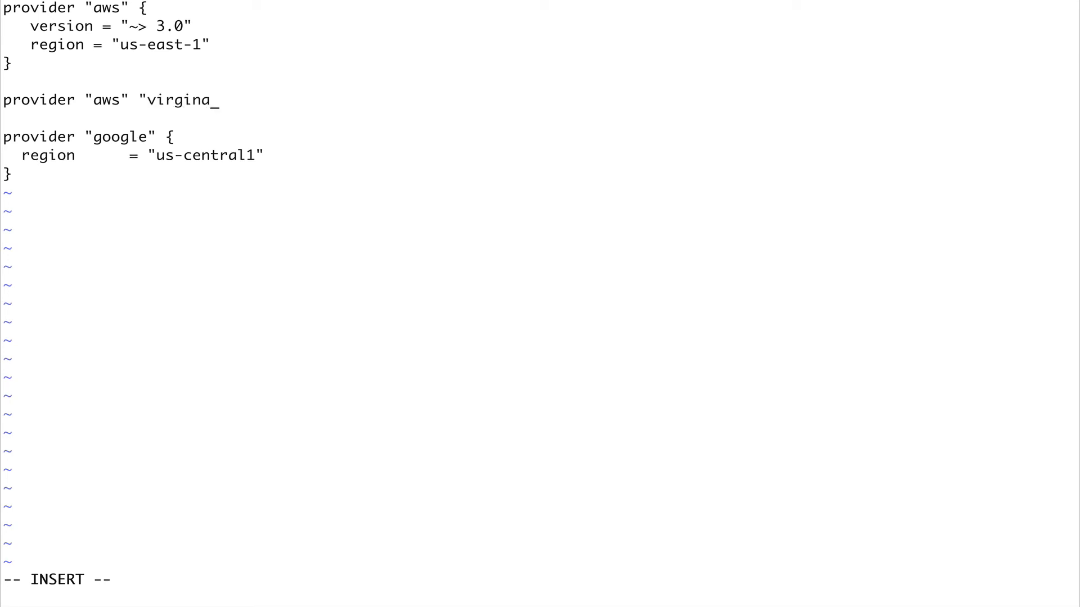
pyautogui.press('Backspace')
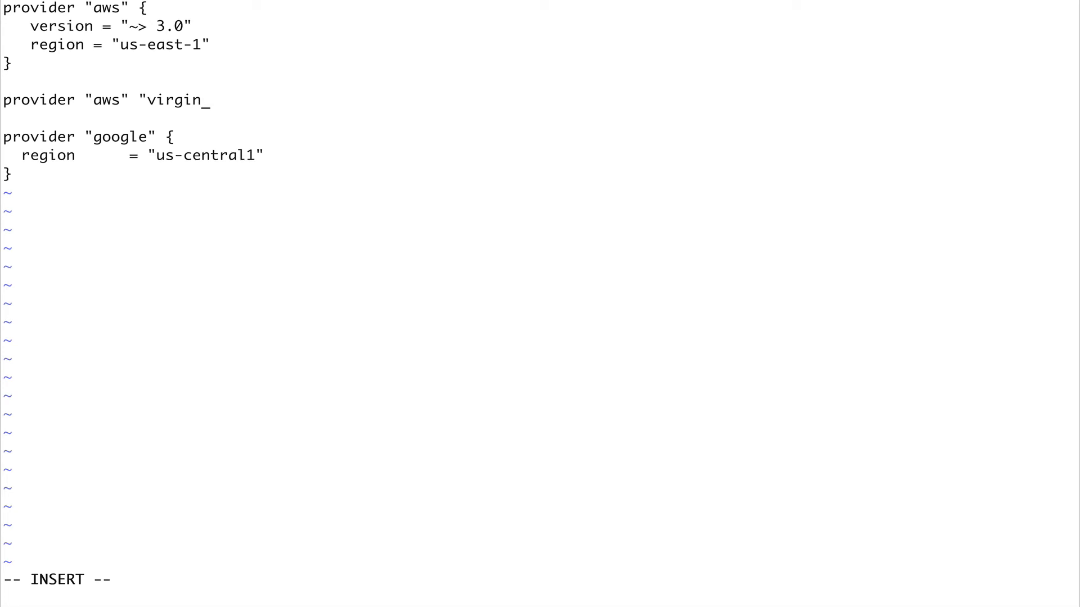
pyautogui.write('ia" {')
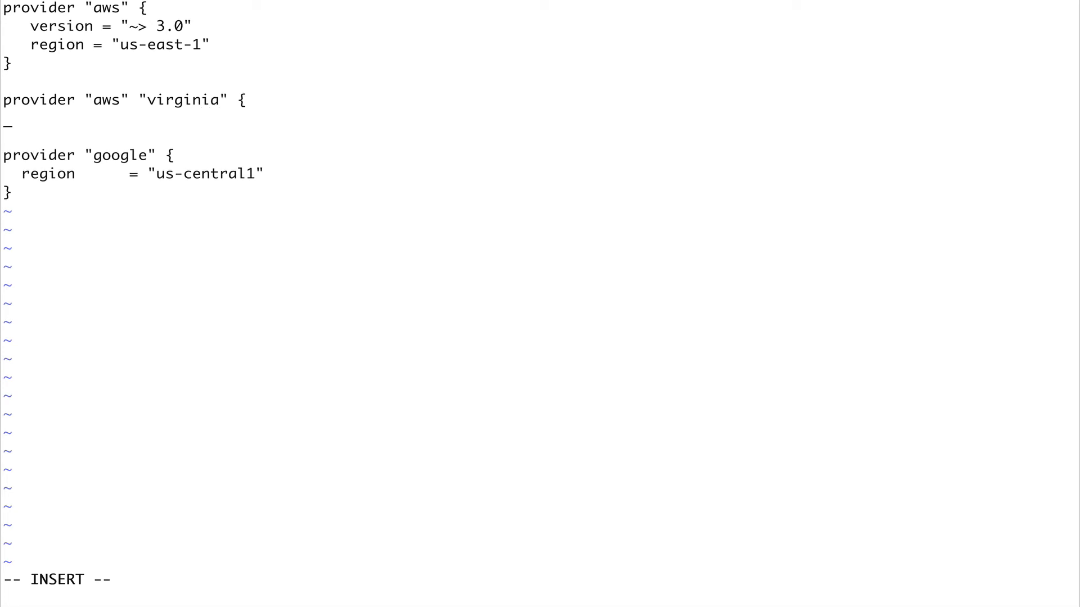
# Fill the block with alias = "virginia" and region = "eu-west-1"
pyautogui.write('ali')
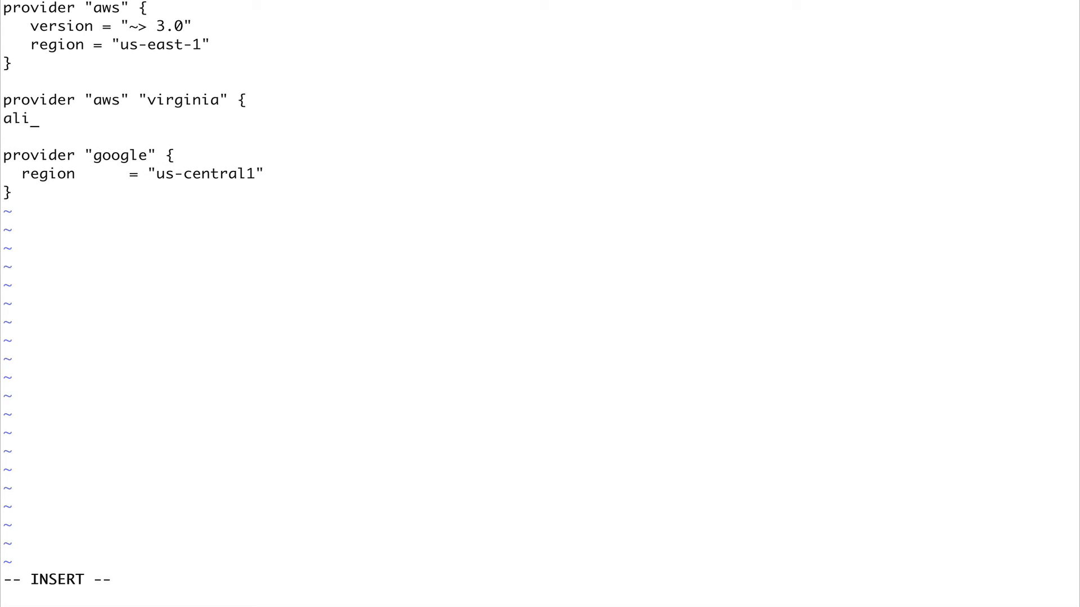
pyautogui.write('as')
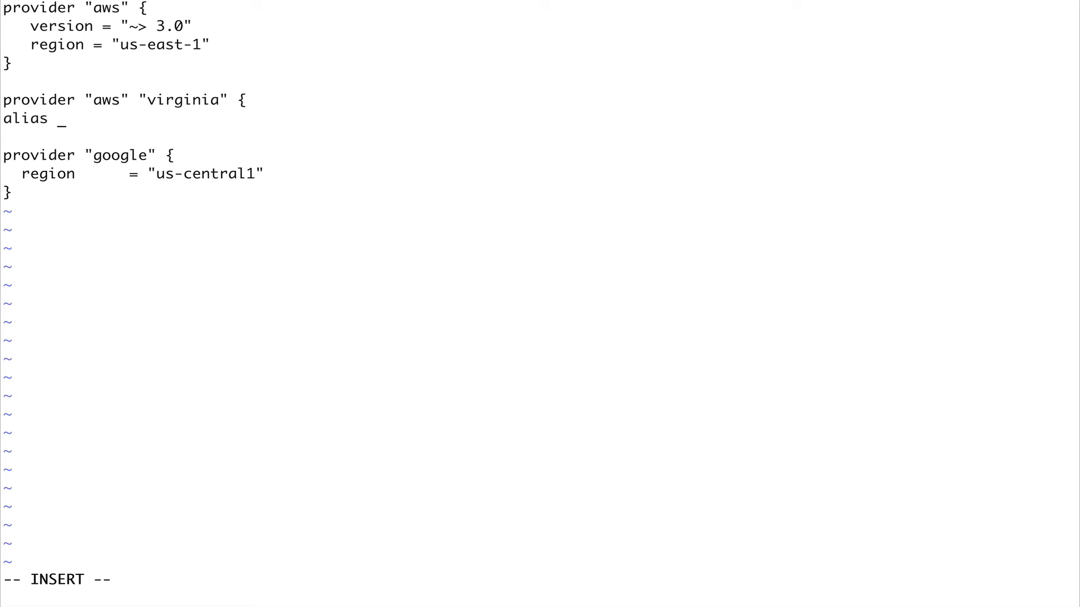
pyautogui.write('= "vi')
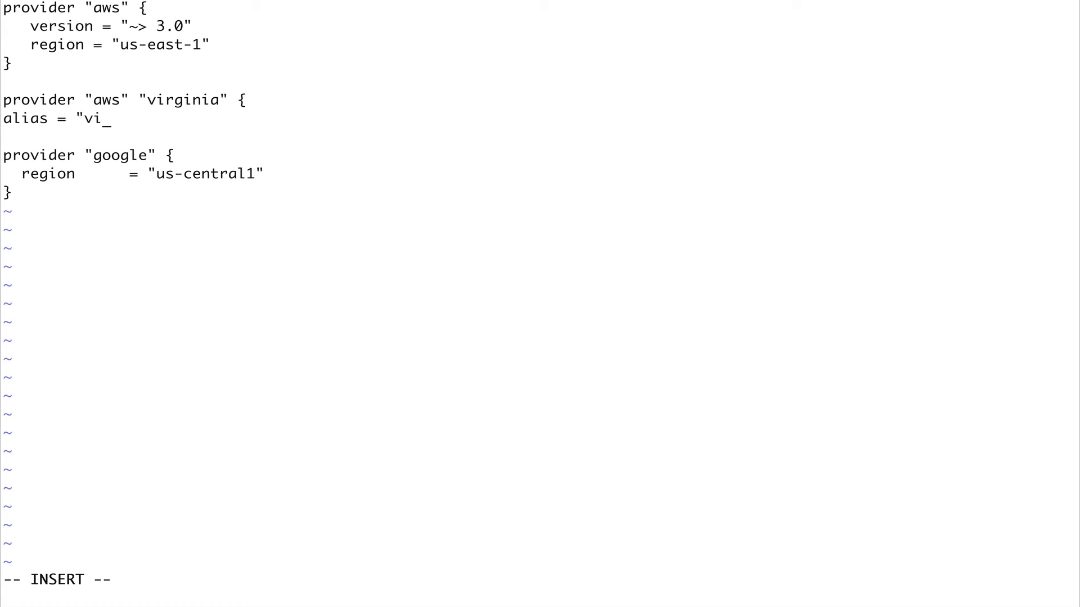
pyautogui.write('rginia')
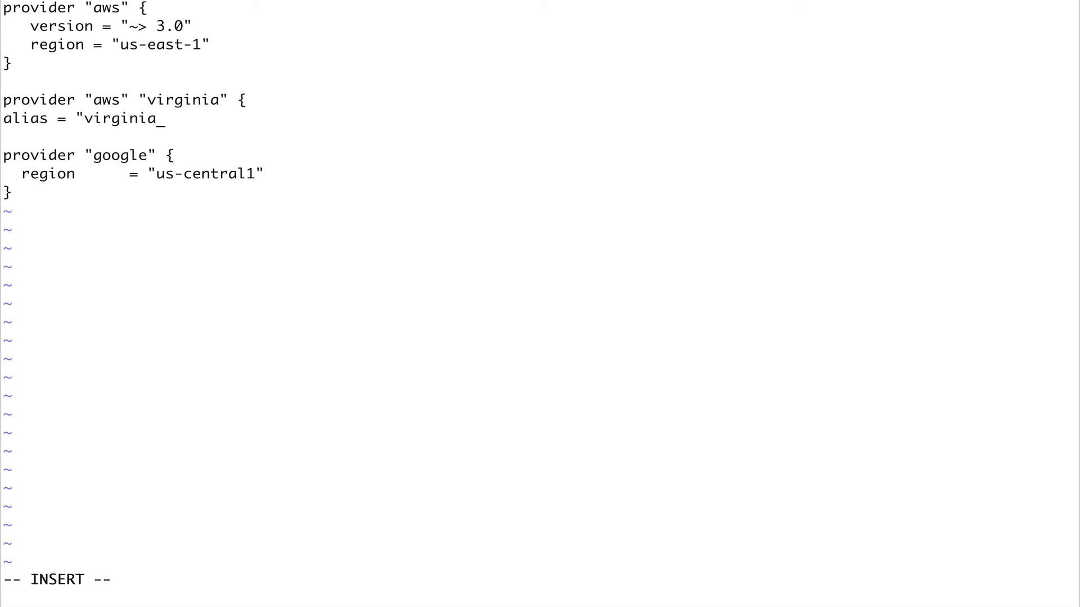
pyautogui.write('"')
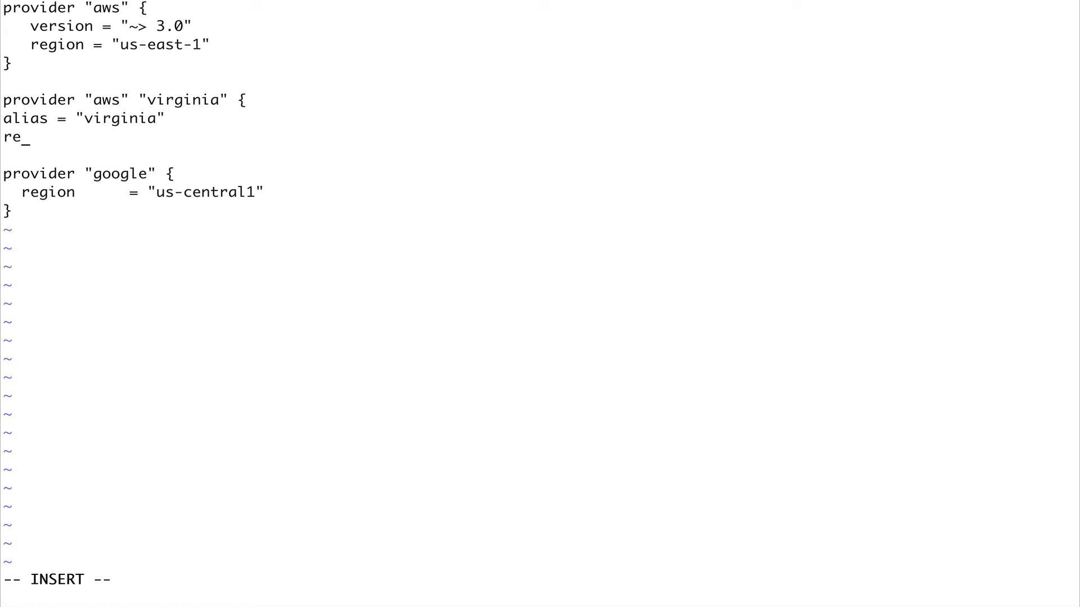
pyautogui.write('gion =')
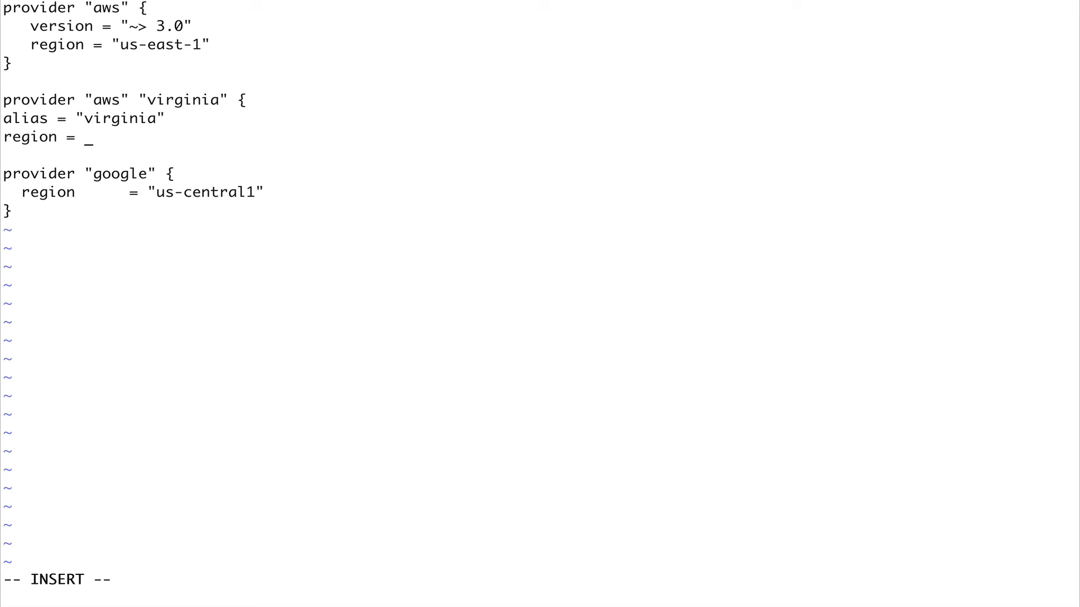
pyautogui.write('"us')
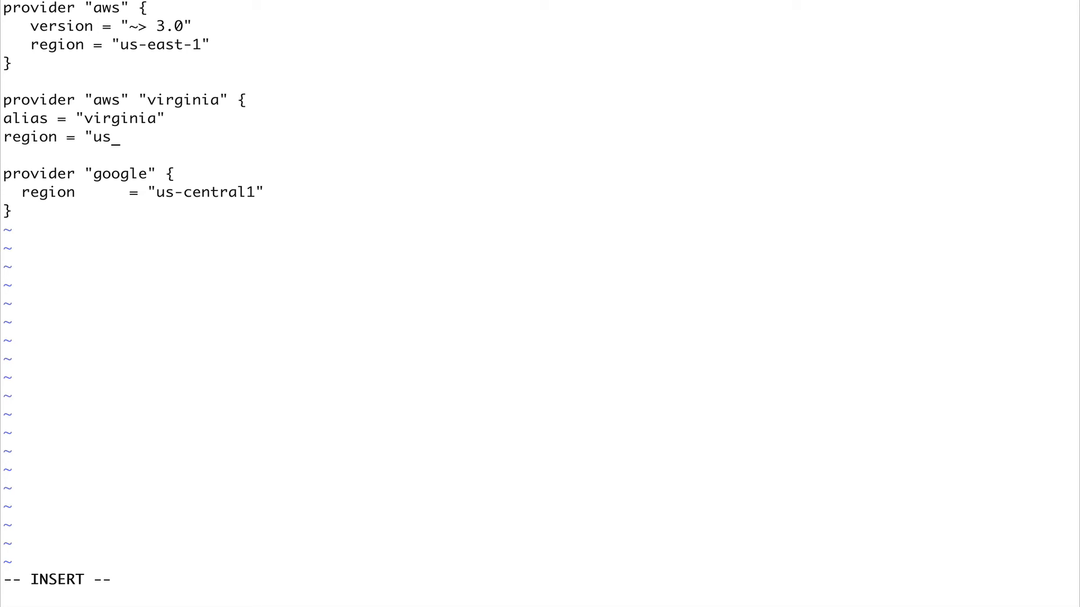
pyautogui.press('BackSpace')
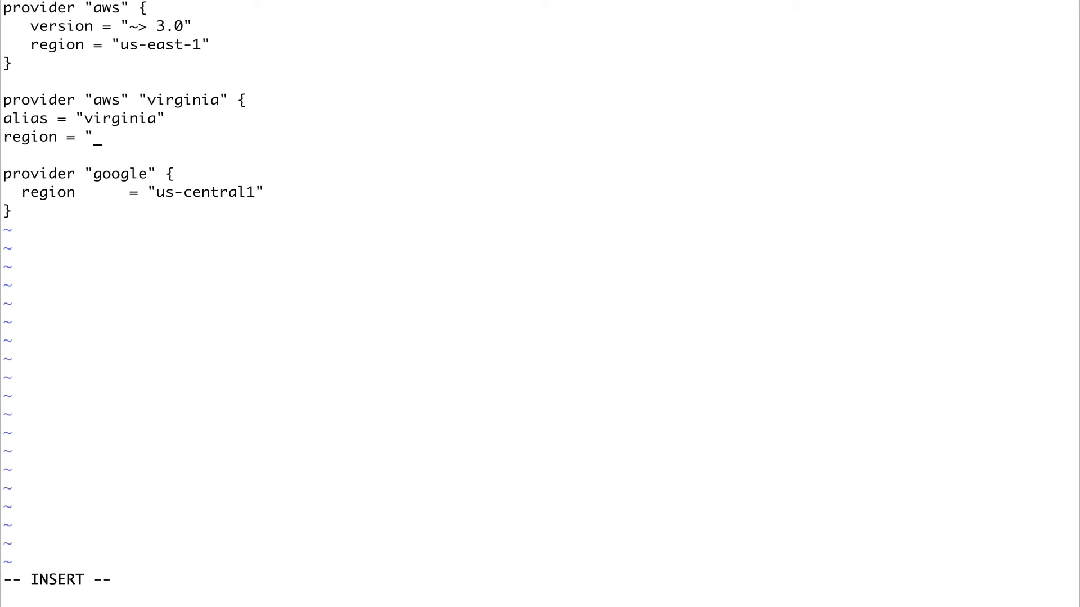
pyautogui.write('eu-west')
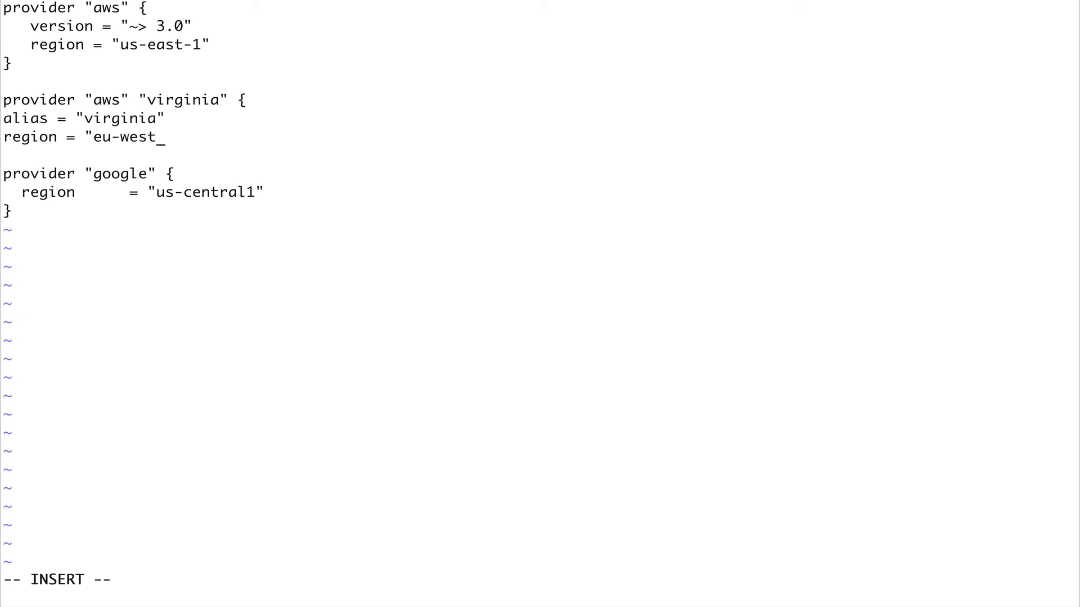
pyautogui.write('-1"')
pyautogui.write('}')
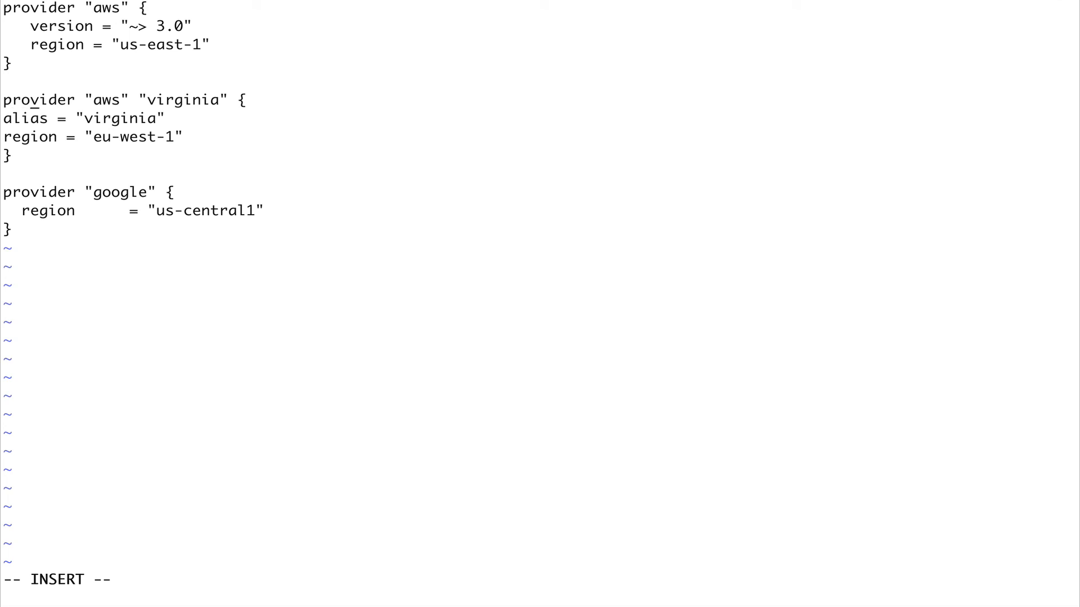
pyautogui.moveTo(209, 100)
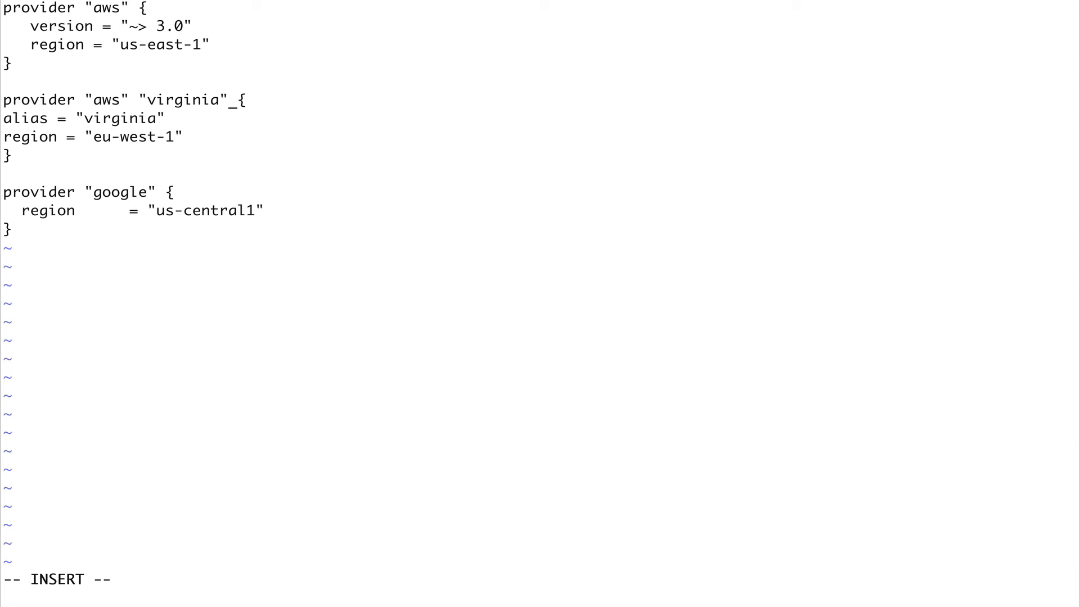
# Replace the second aws provider's alias value "virginia" with "ireland" and add a blank line below the block
pyautogui.press('BackSpace')
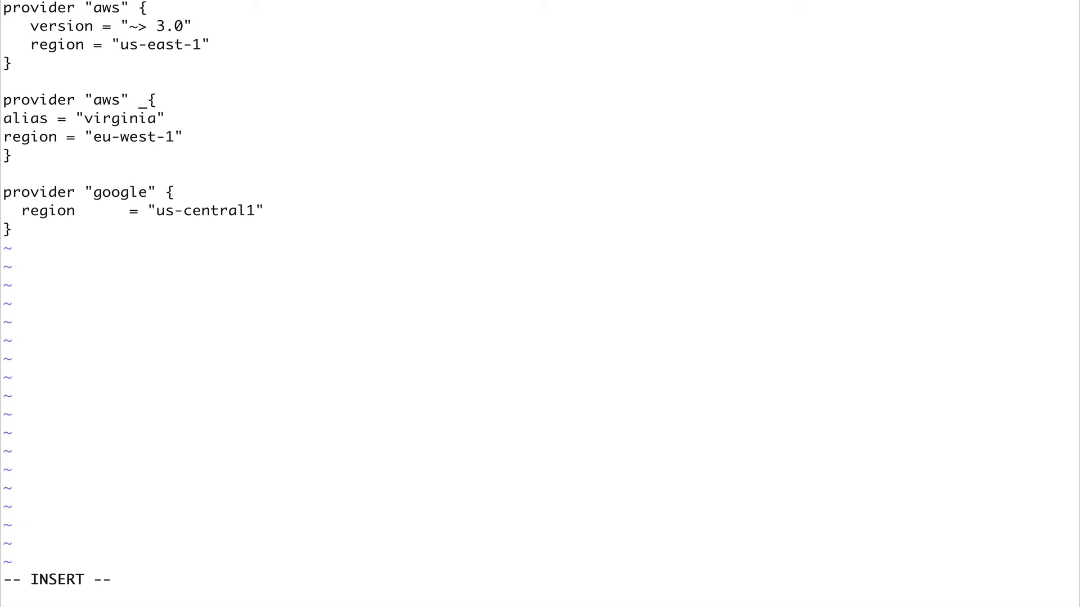
pyautogui.press('BackSpace')
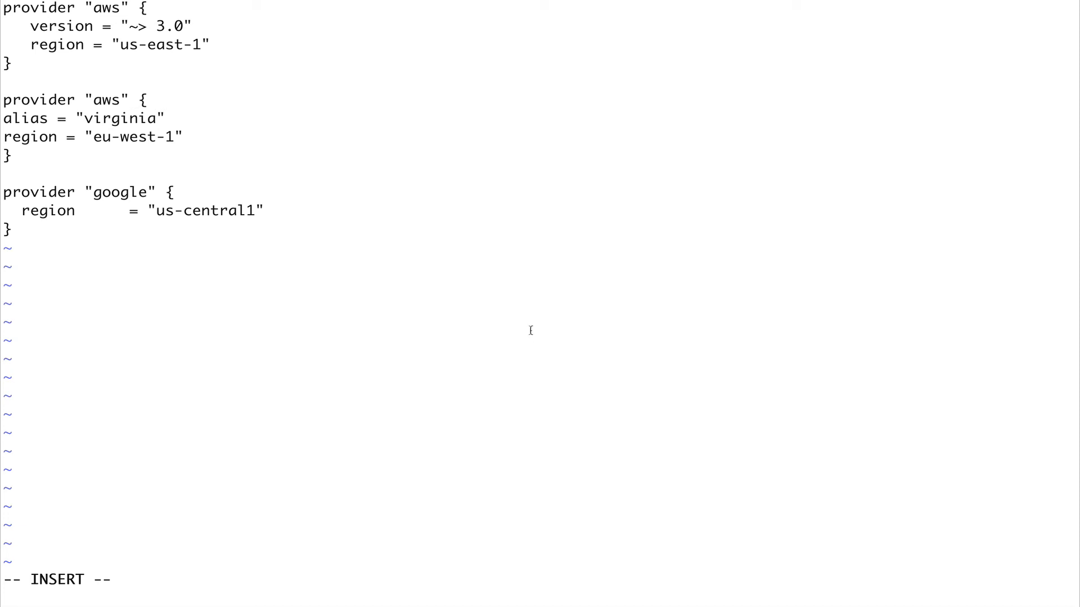
pyautogui.moveTo(100, 114)
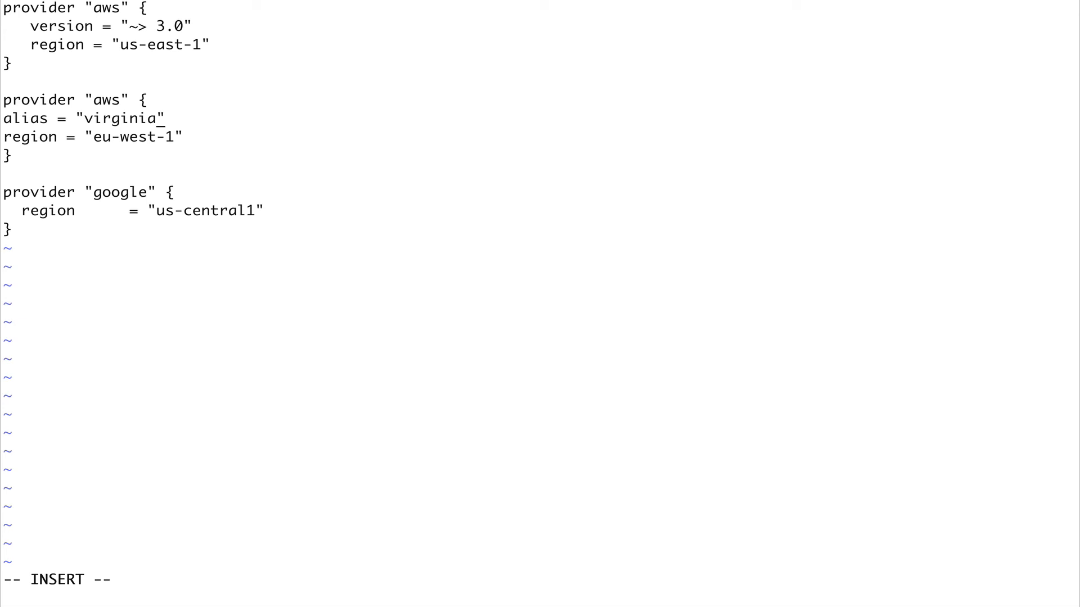
pyautogui.press('BackSpace')
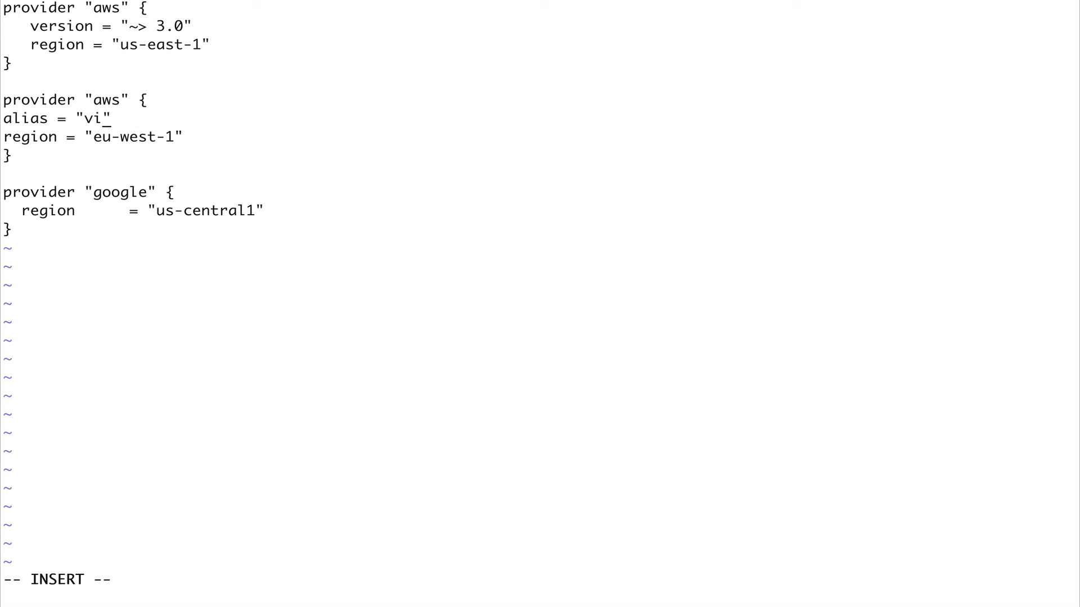
pyautogui.write('relan')
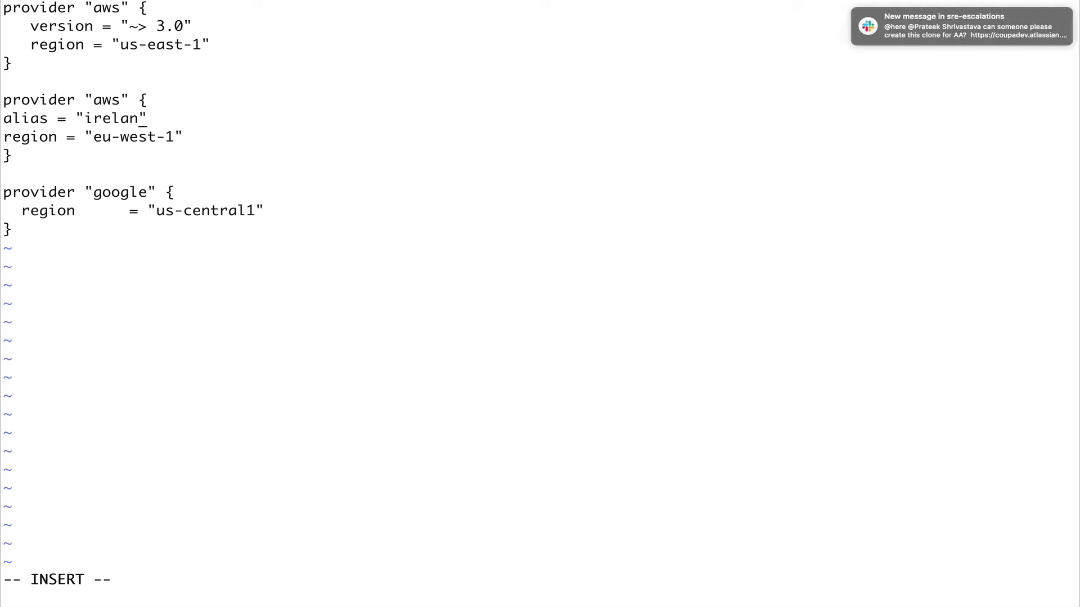
pyautogui.write('d')
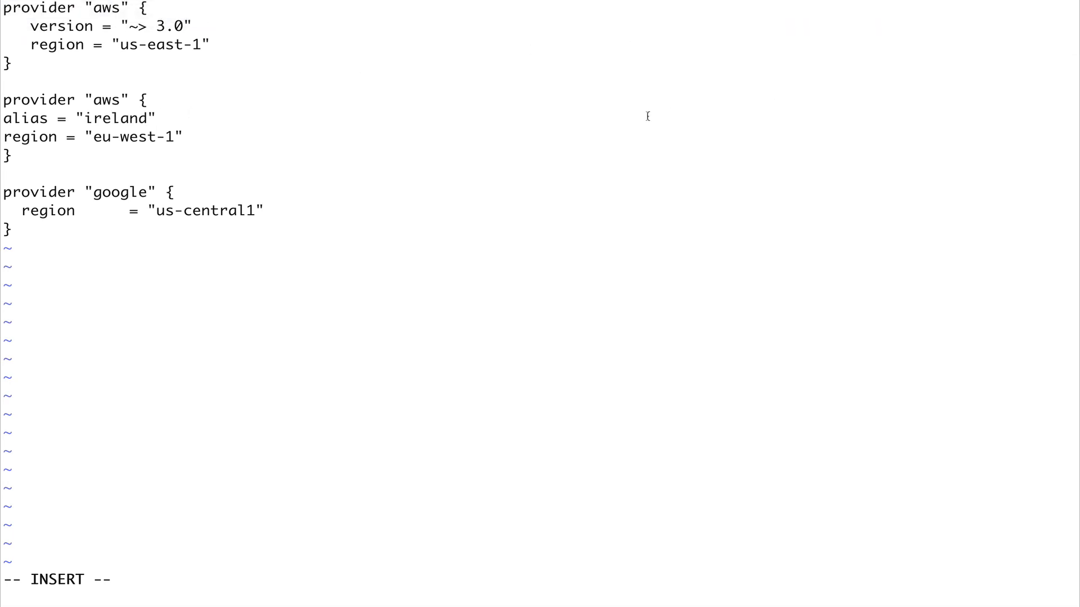
pyautogui.moveTo(305, 71)
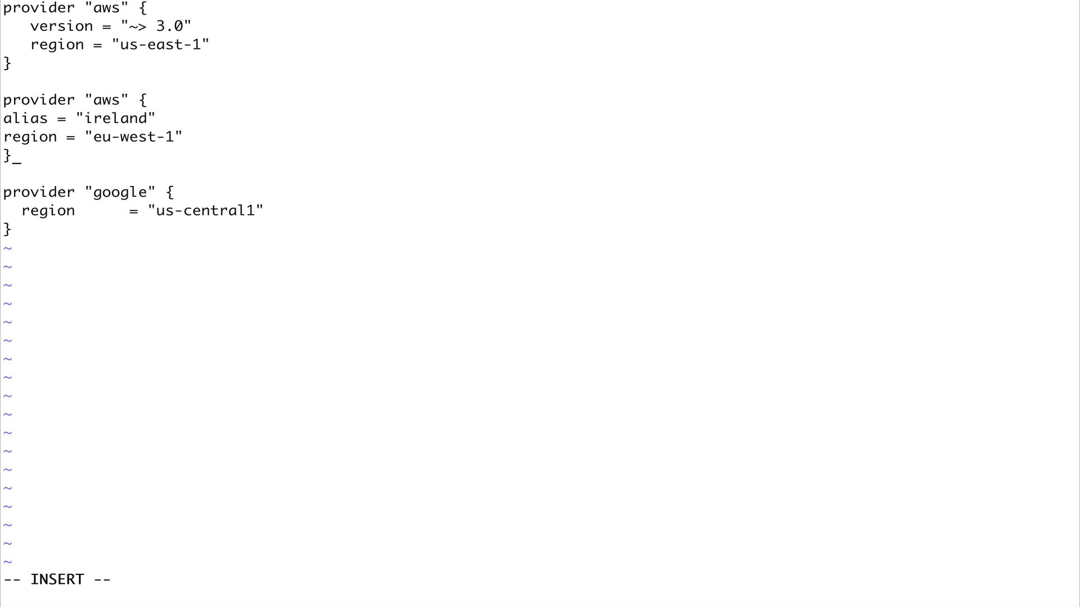
pyautogui.press('Return')
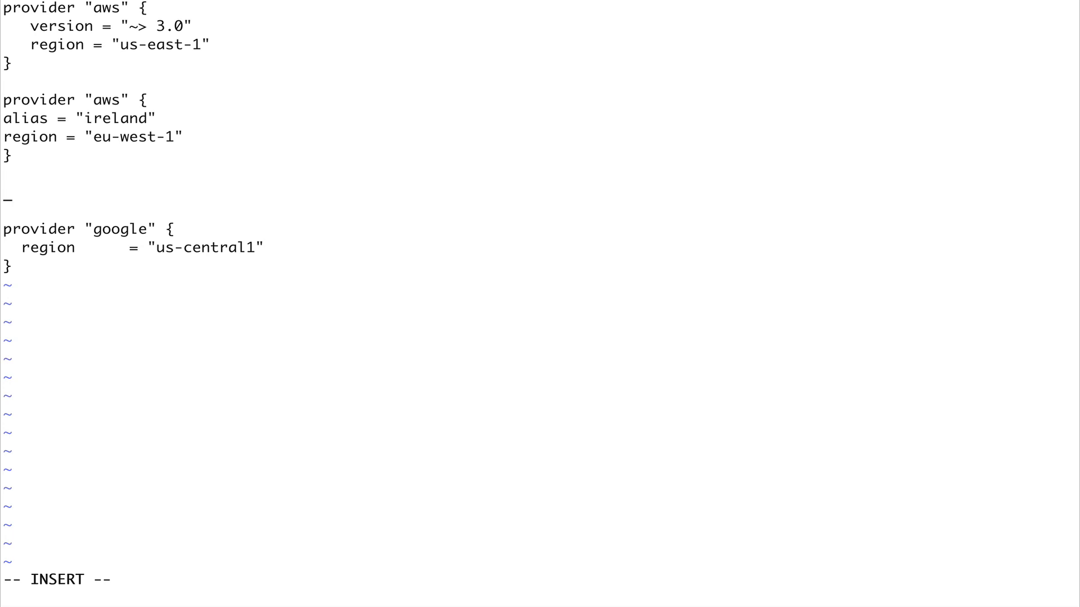
# Start a resource "aws_ec2" "myec2" { declaration on the blank line above the google provider
pyautogui.write('re')
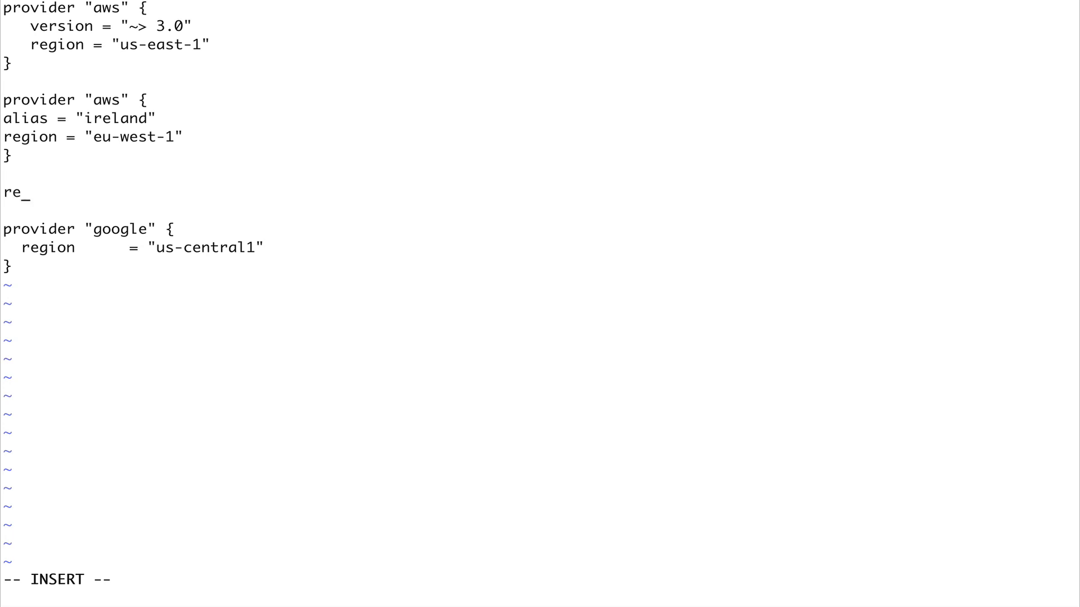
pyautogui.write('sour')
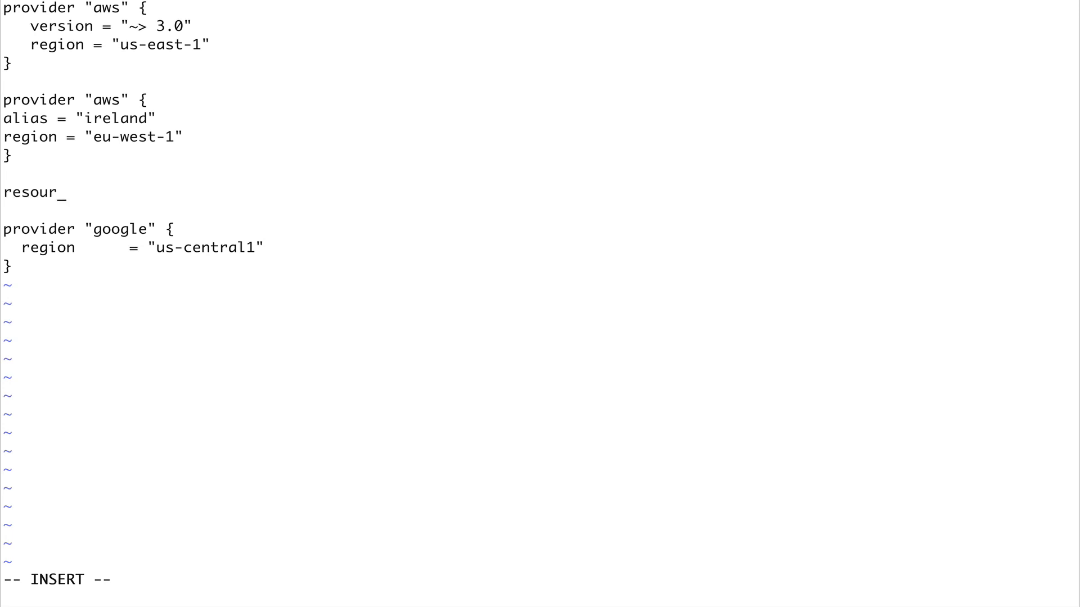
pyautogui.write('ce')
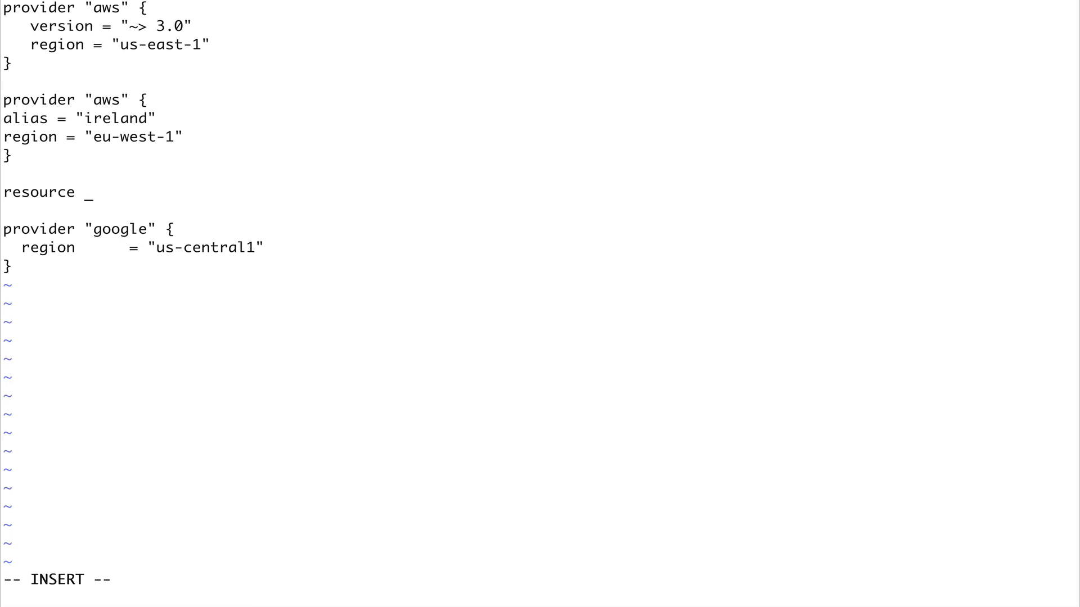
pyautogui.write('"a')
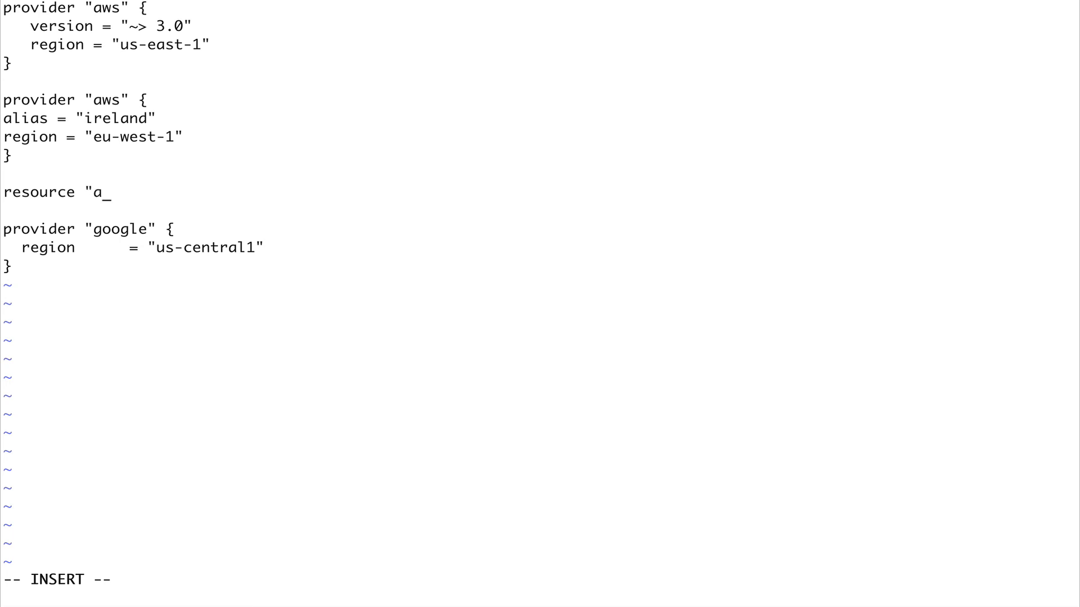
pyautogui.write('ws_ec2_')
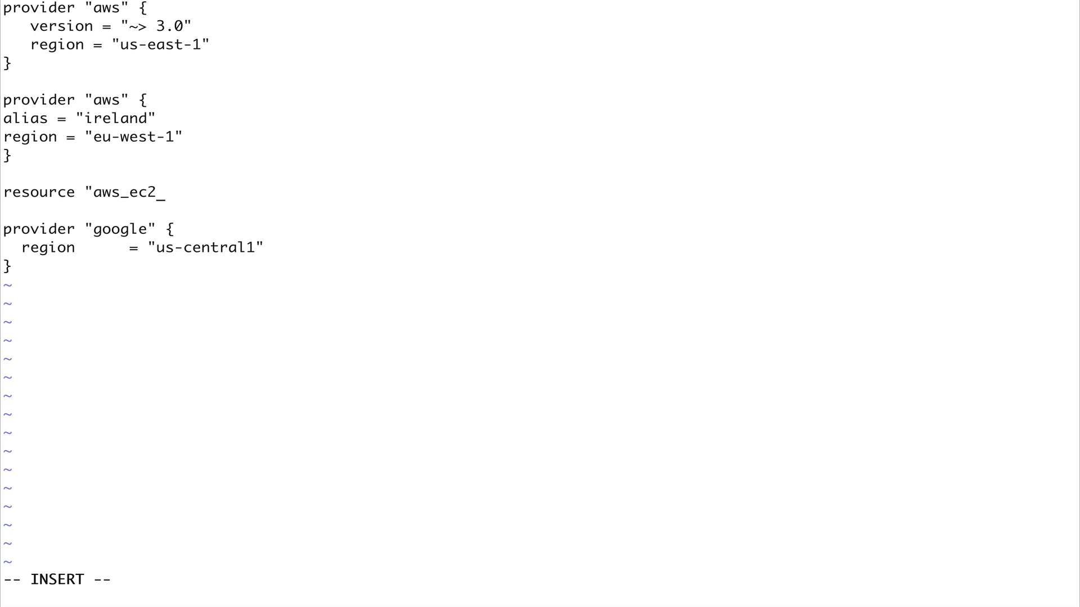
pyautogui.write('"')
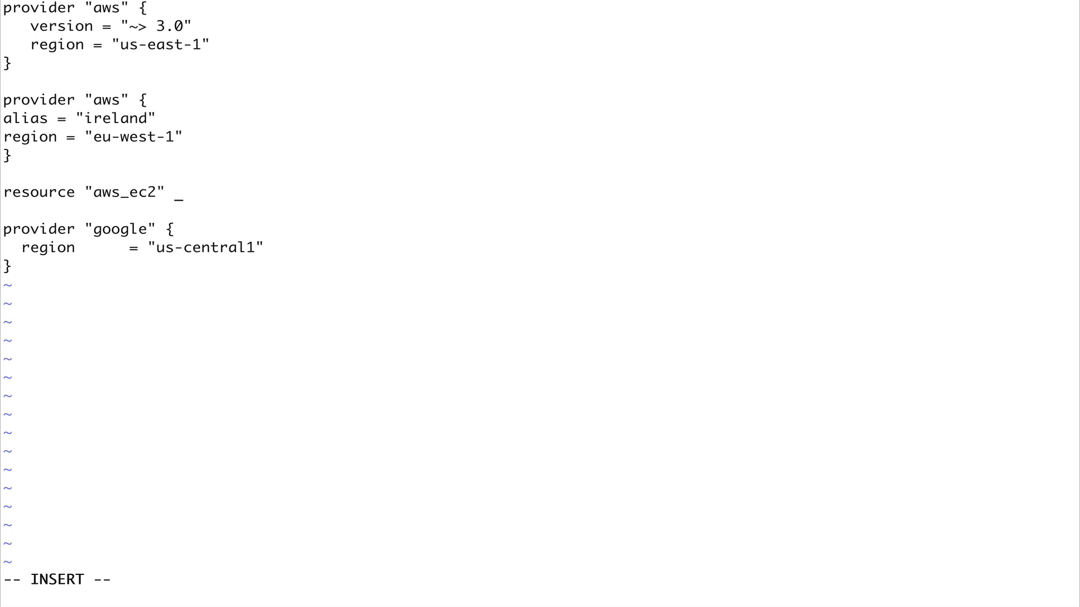
pyautogui.write('"')
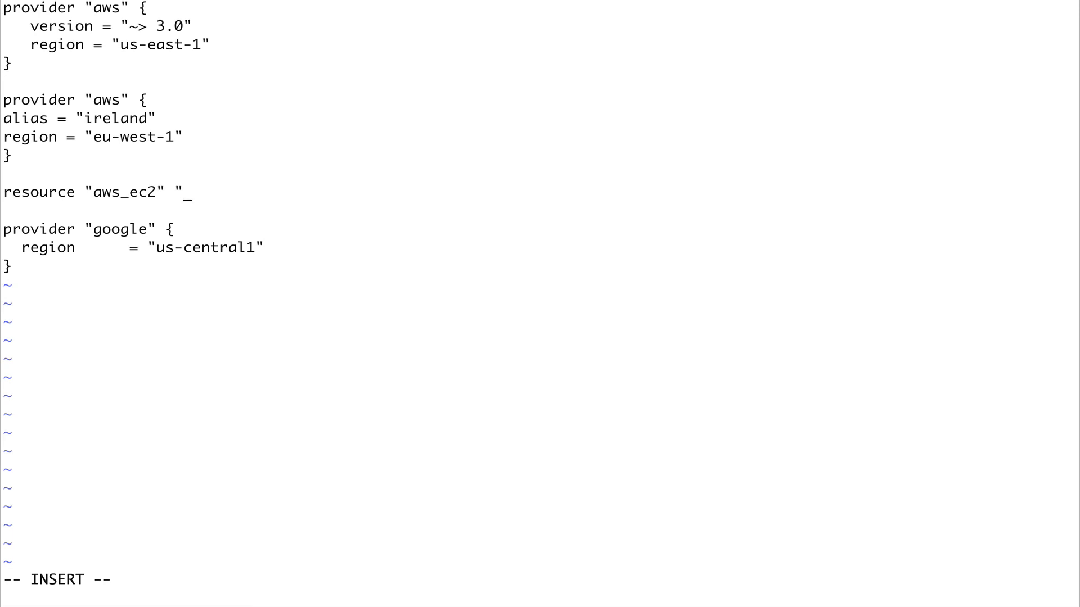
pyautogui.write('myec2')
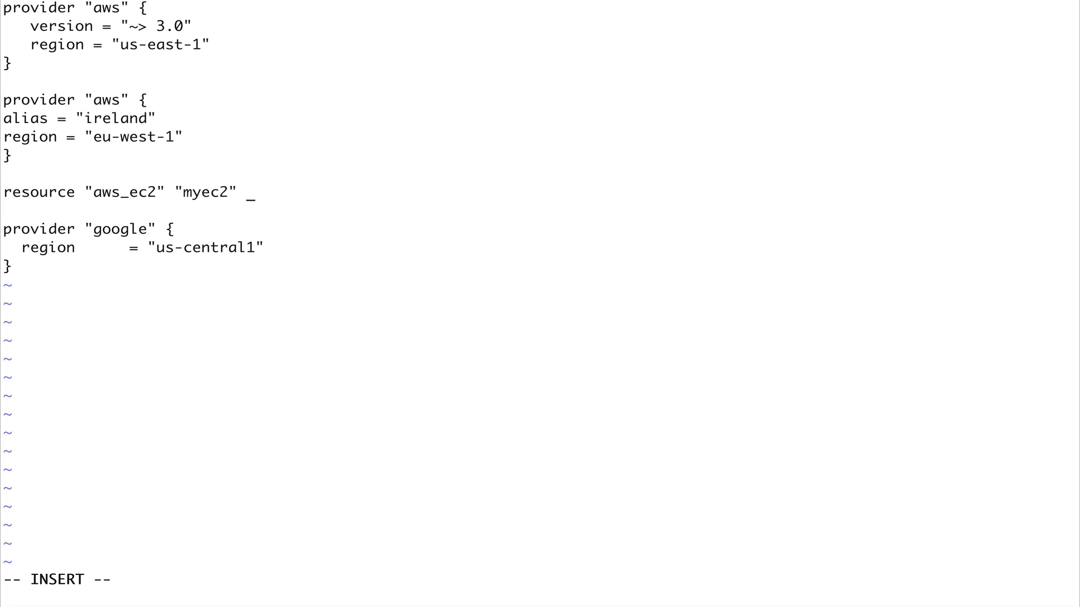
pyautogui.write('{')
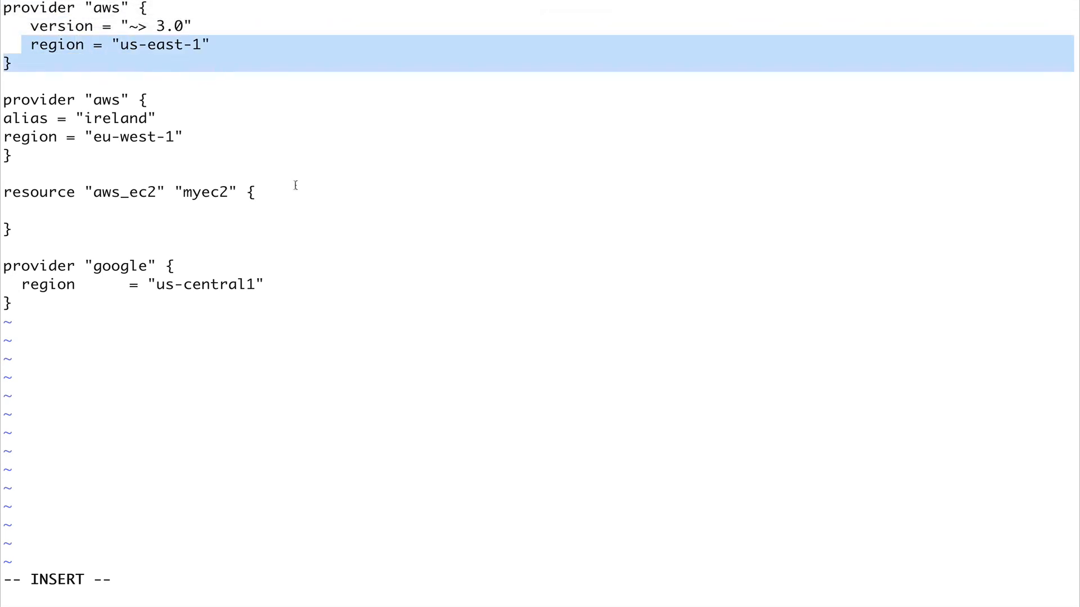
pyautogui.moveTo(172, 102)
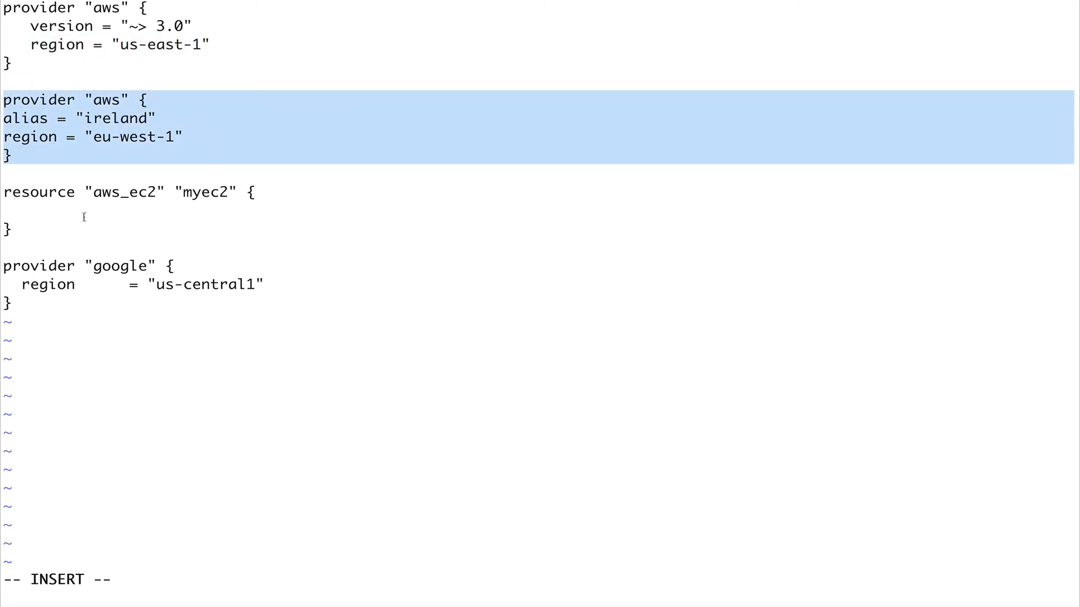
# Inside the myec2 resource, add the line provider = aws.ireland
pyautogui.write('provider')
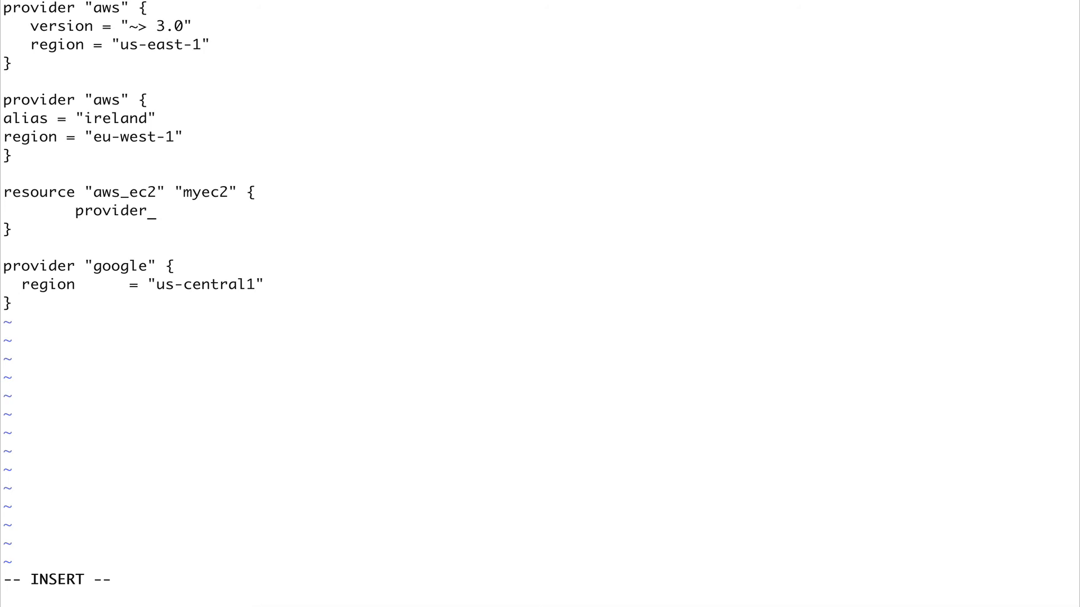
pyautogui.write('=')
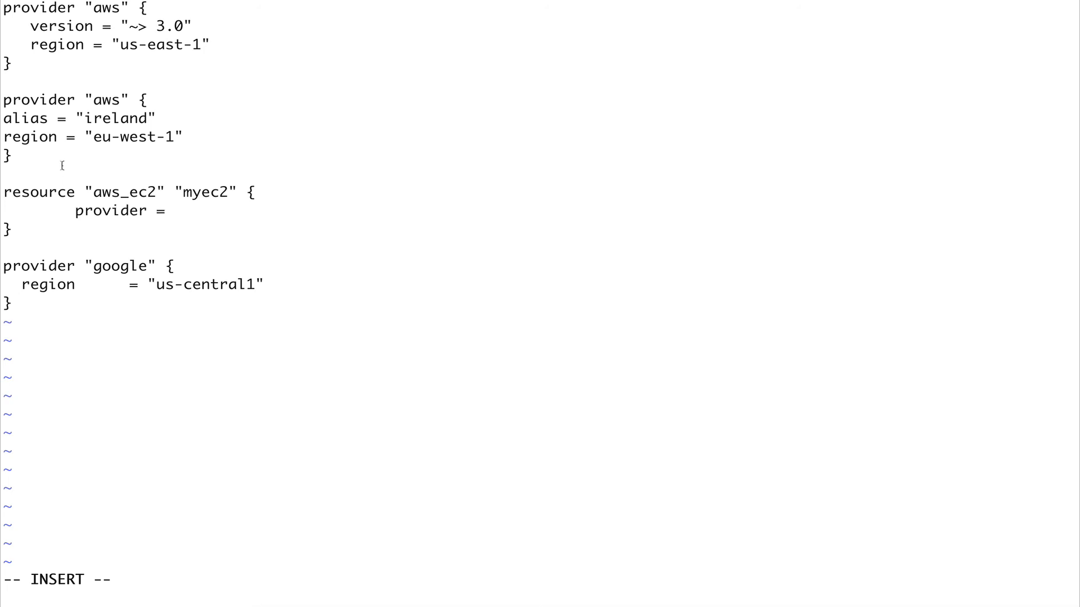
pyautogui.write('a')
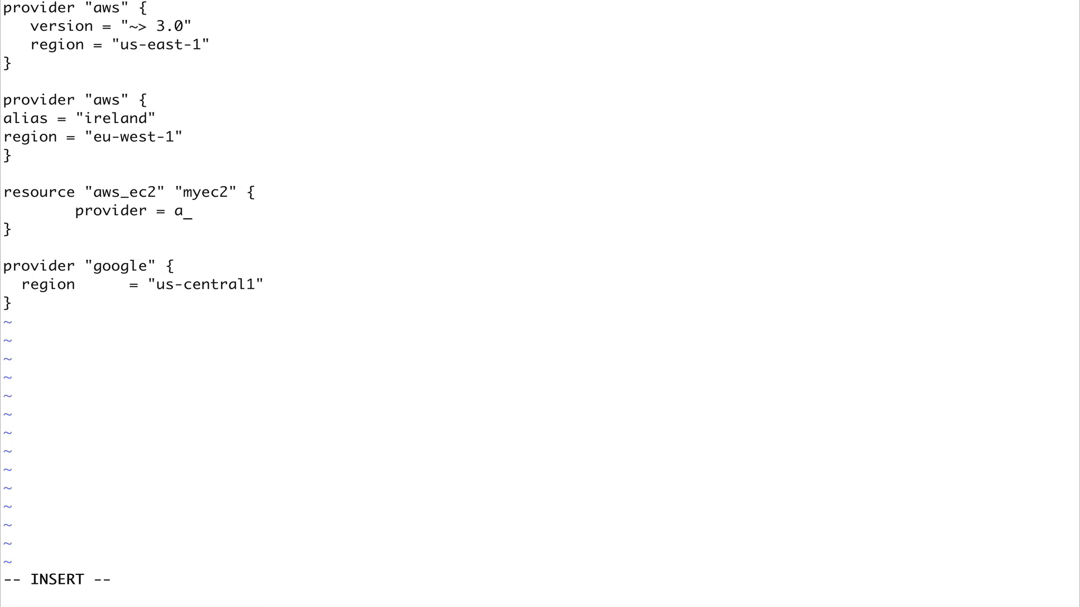
pyautogui.write('ws')
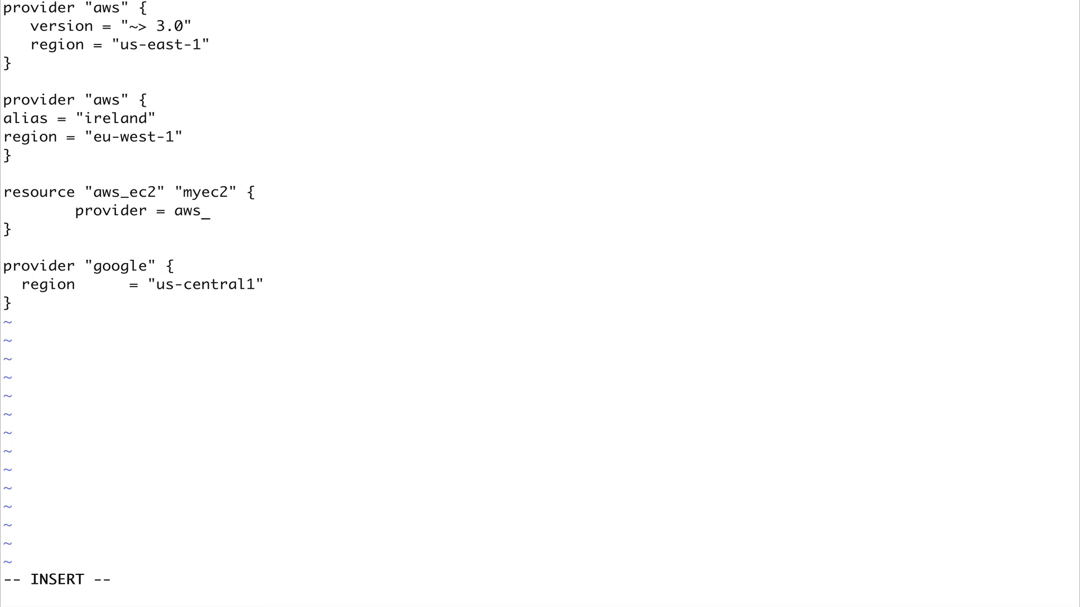
pyautogui.write('.')
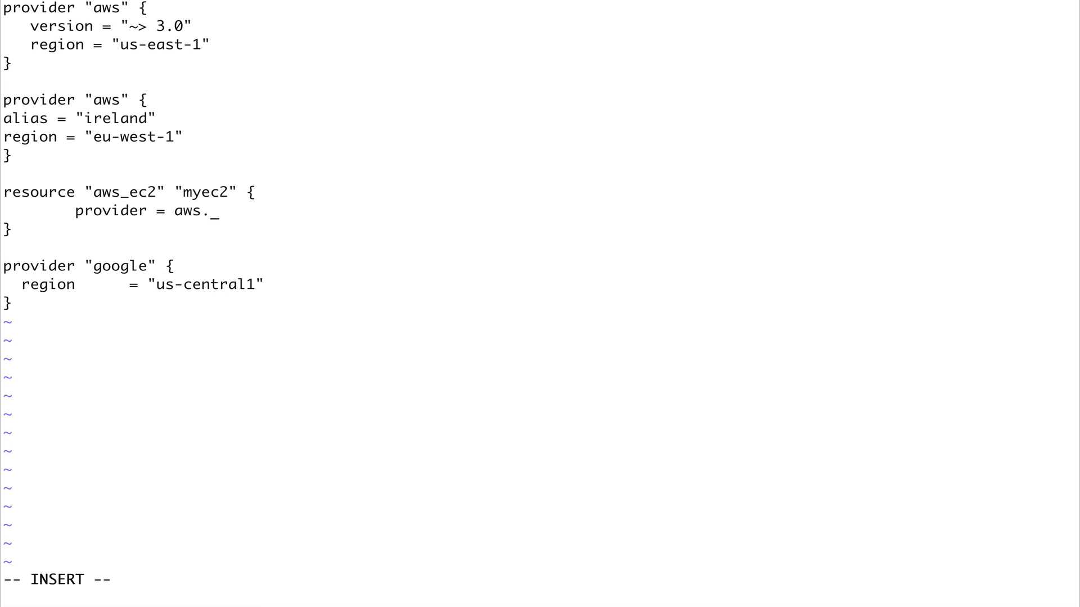
pyautogui.write('ire')
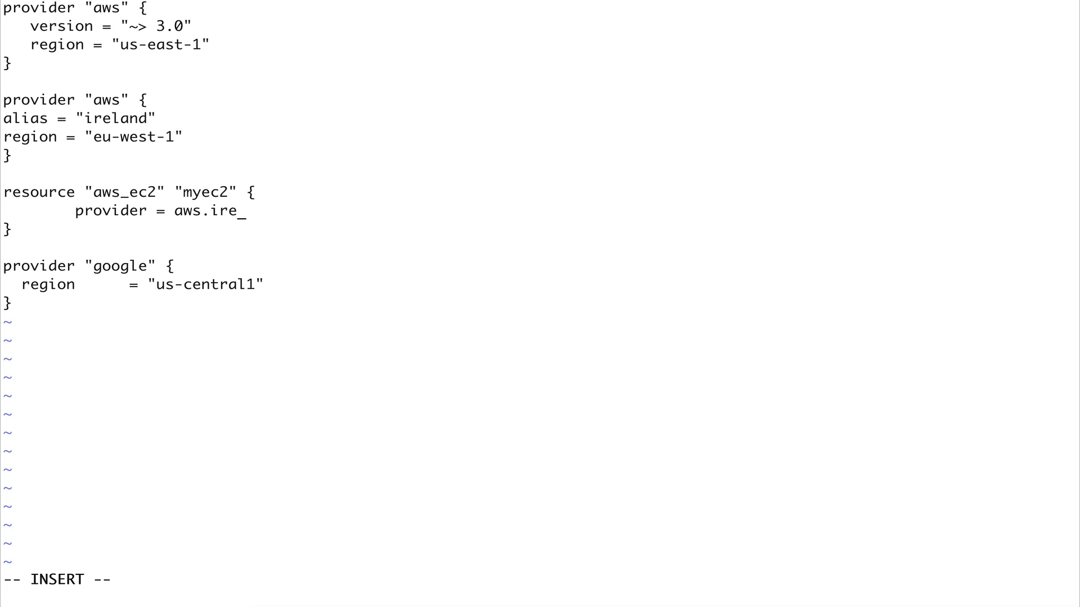
pyautogui.write('land')
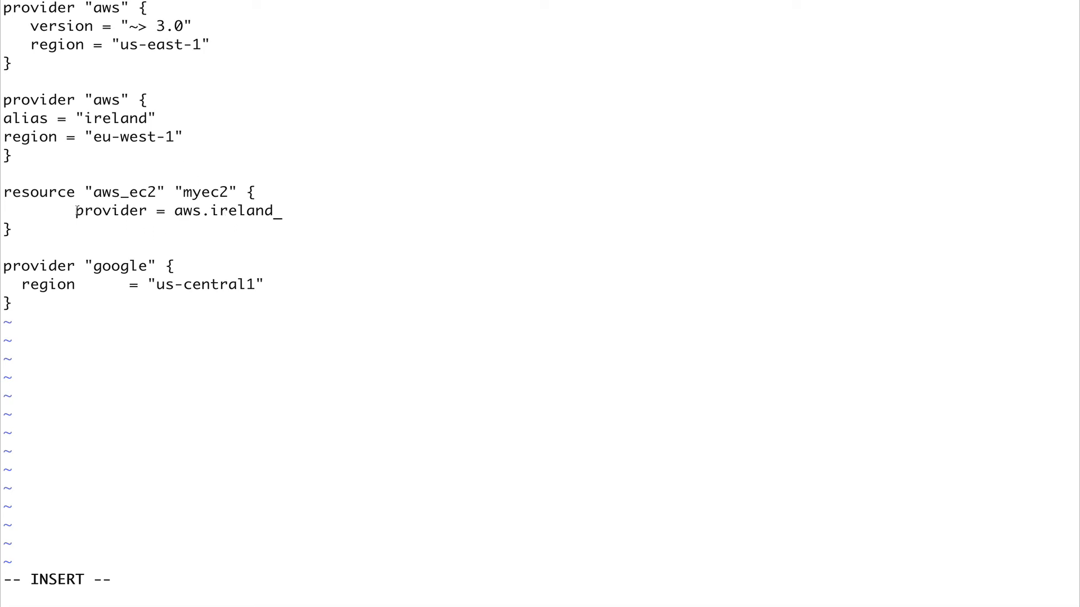
pyautogui.doubleClick(110, 211)
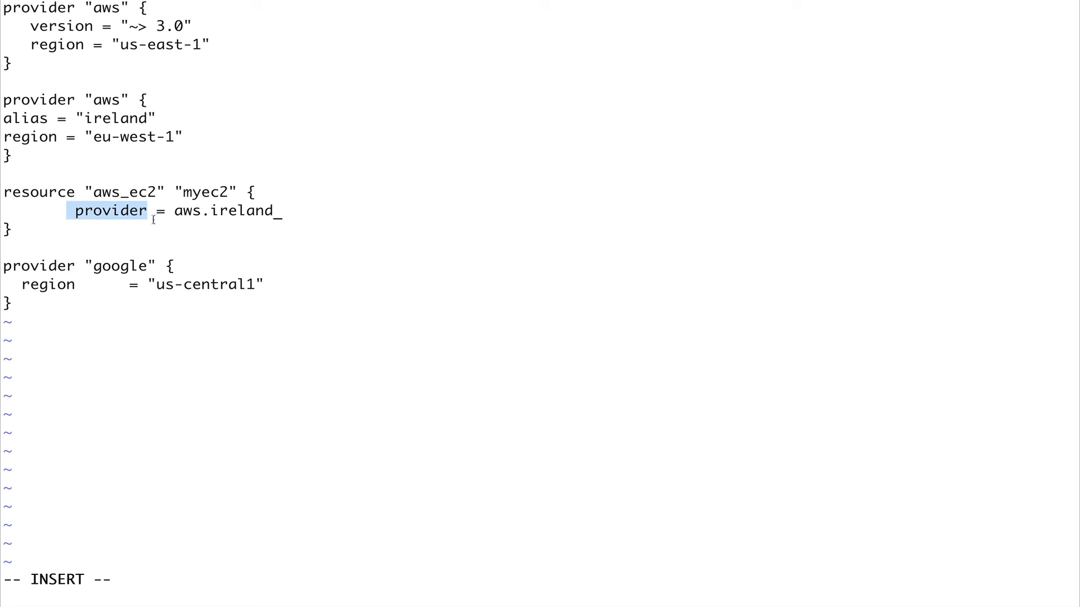
pyautogui.press('BackSpace')
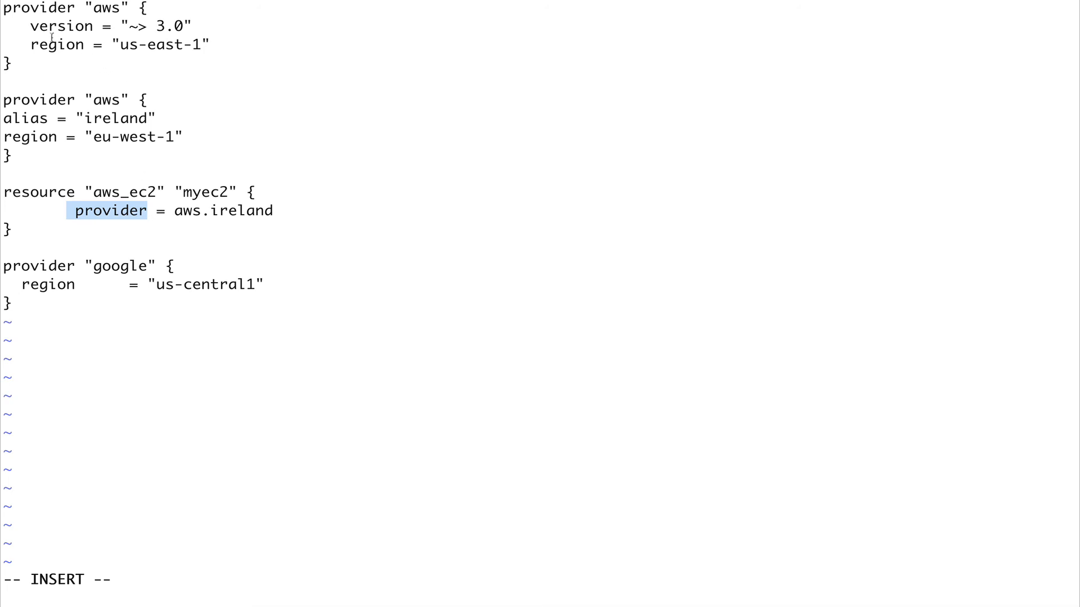
pyautogui.moveTo(129, 199)
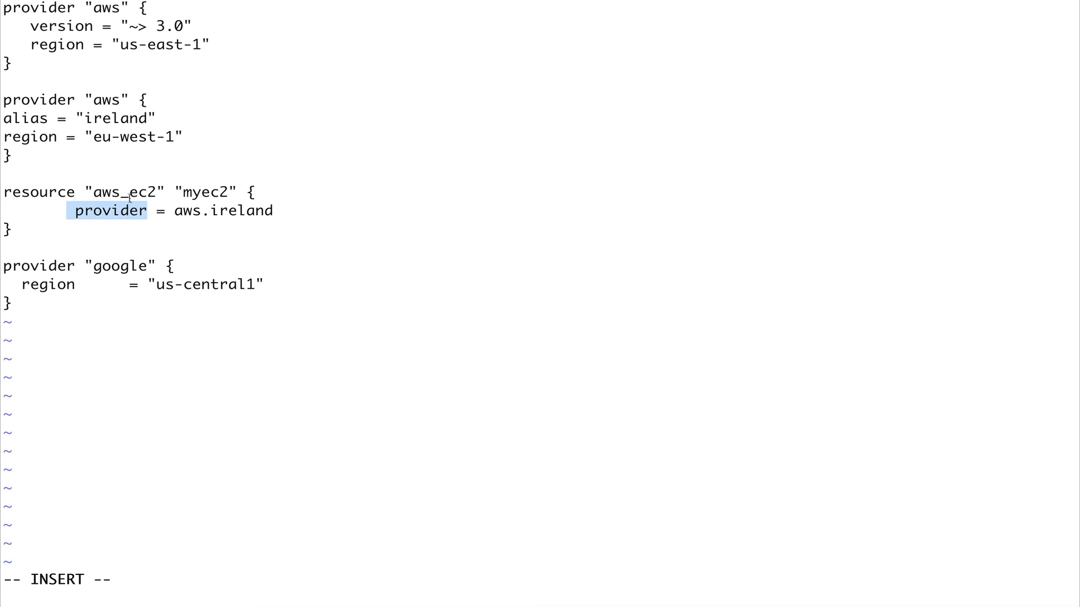
pyautogui.moveTo(242, 248)
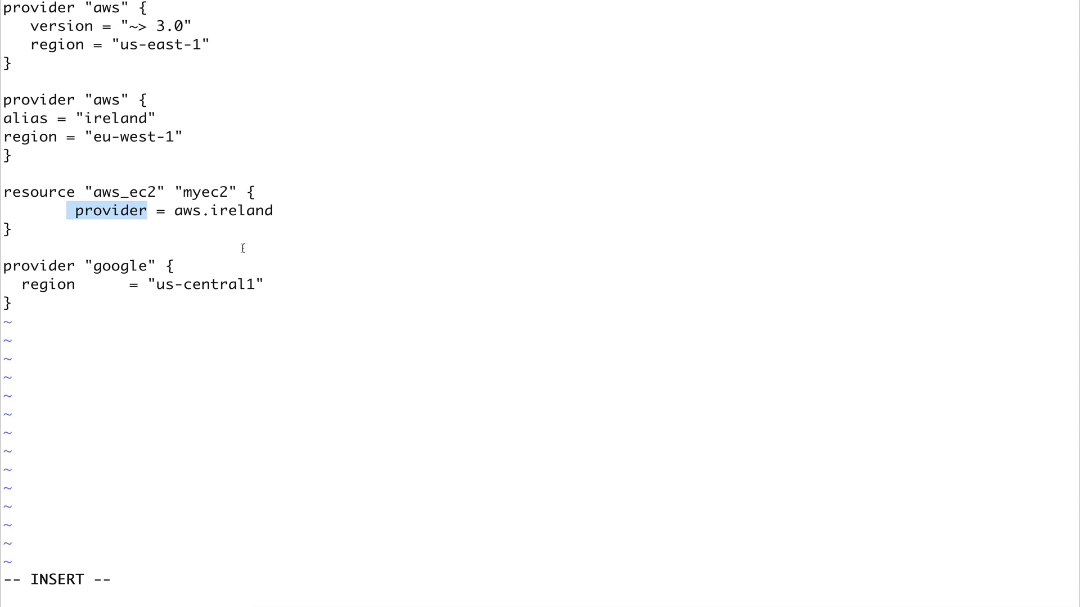